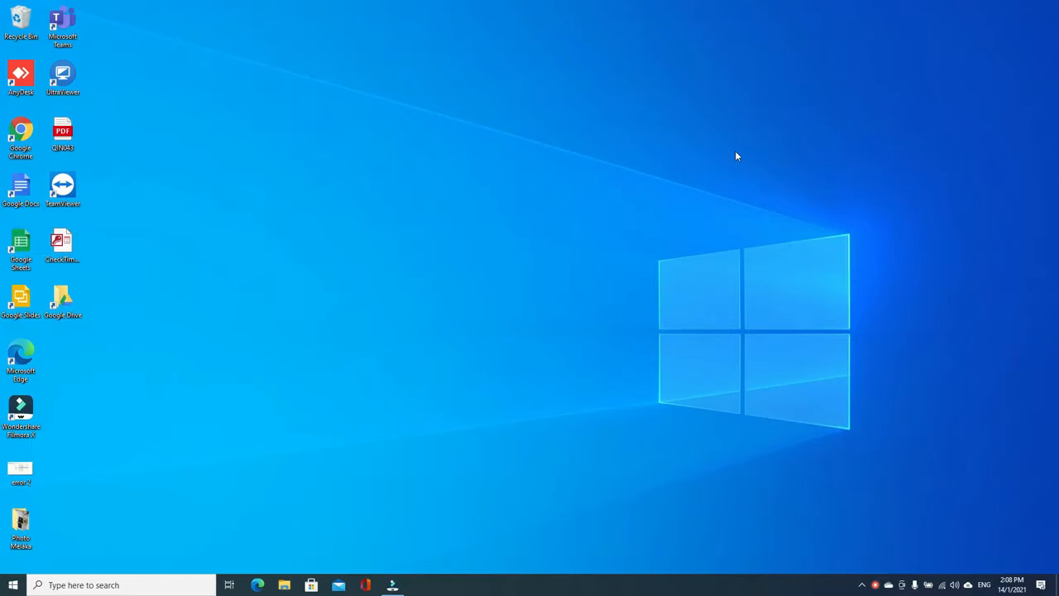
pyautogui.moveTo(157, 150)
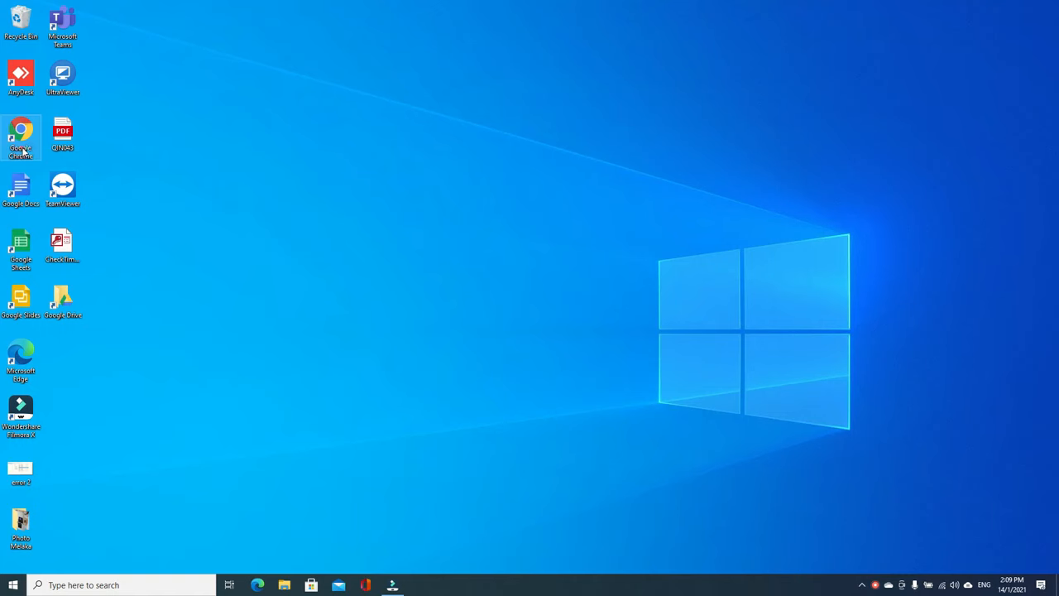
pyautogui.write('www.check-time.com')
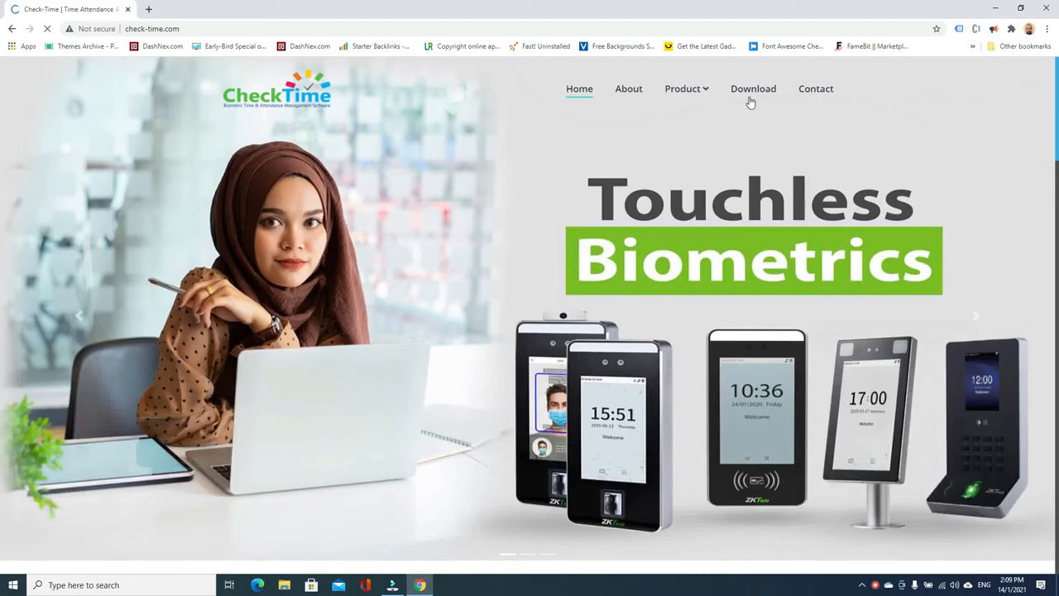
pyautogui.click(752, 88)
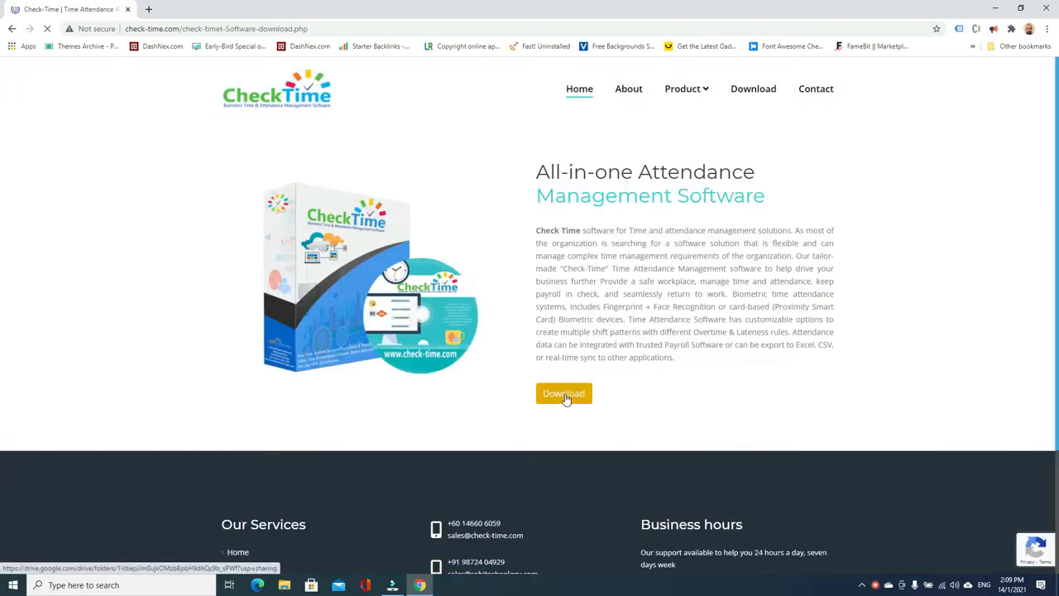
pyautogui.click(563, 393)
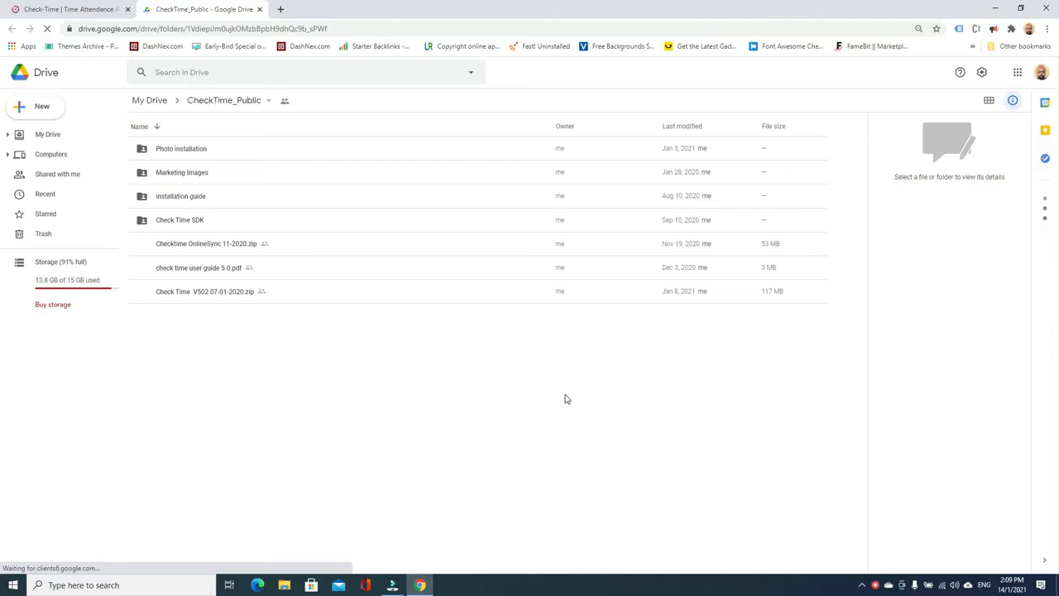
# Download Check Time V502 07-01-2020.zip despite the virus-scan warning, saving it to Downloads.
pyautogui.click(1036, 101)
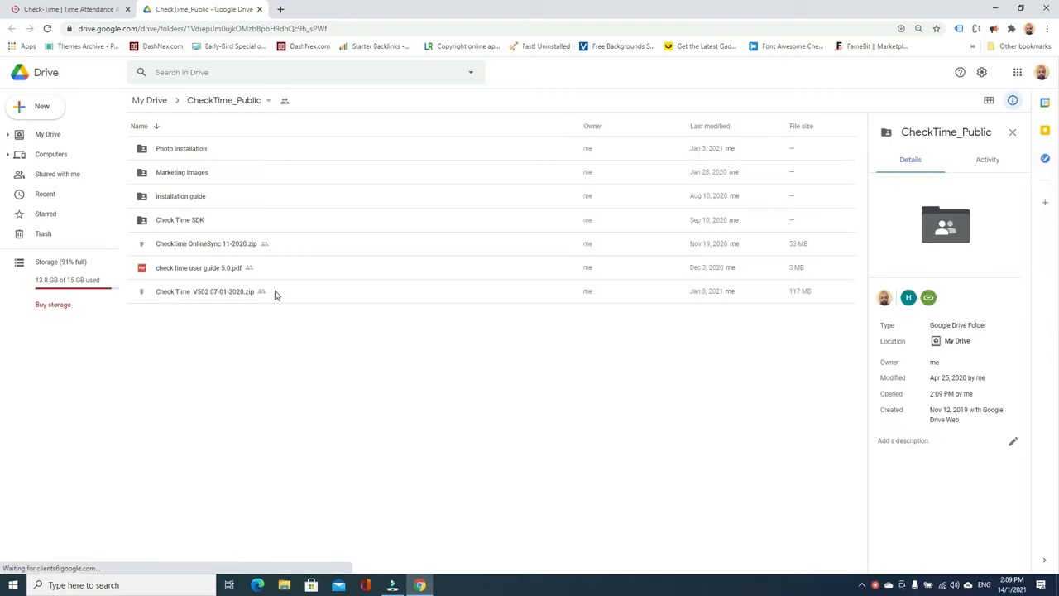
pyautogui.rightClick(204, 291)
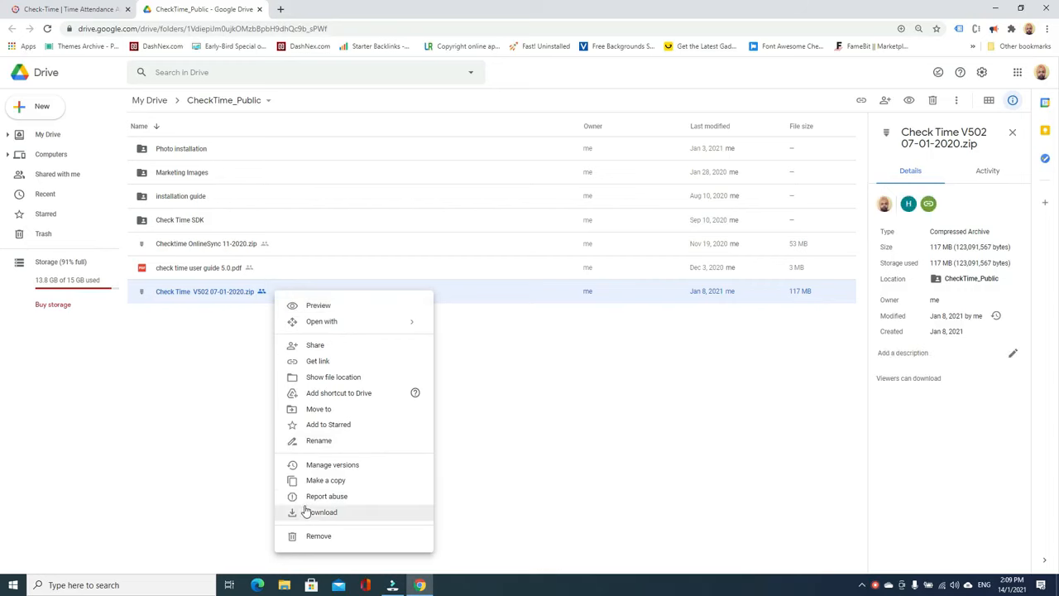
pyautogui.click(324, 512)
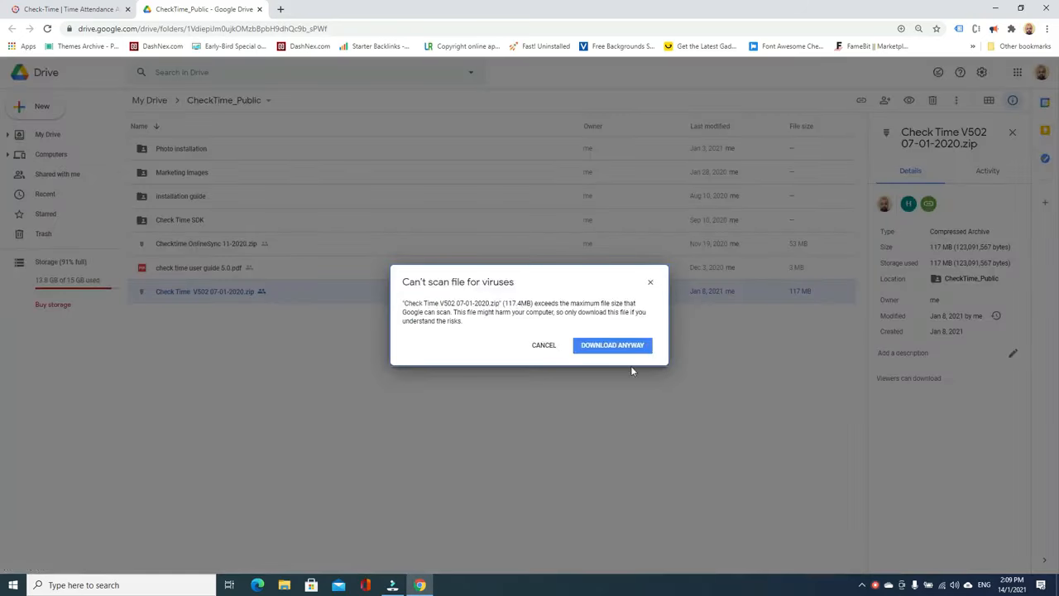
pyautogui.click(611, 345)
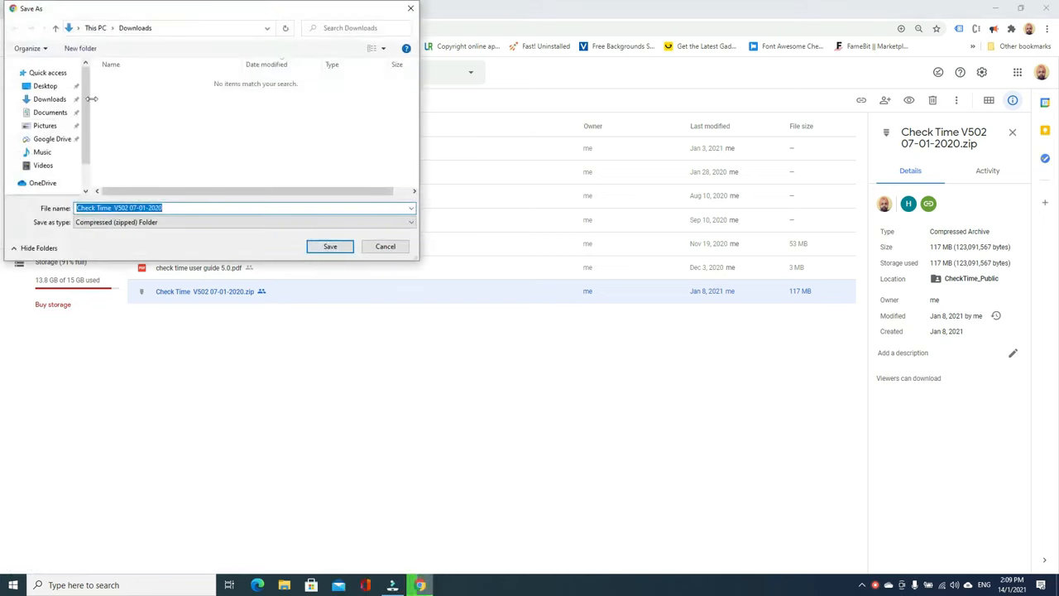
pyautogui.click(46, 85)
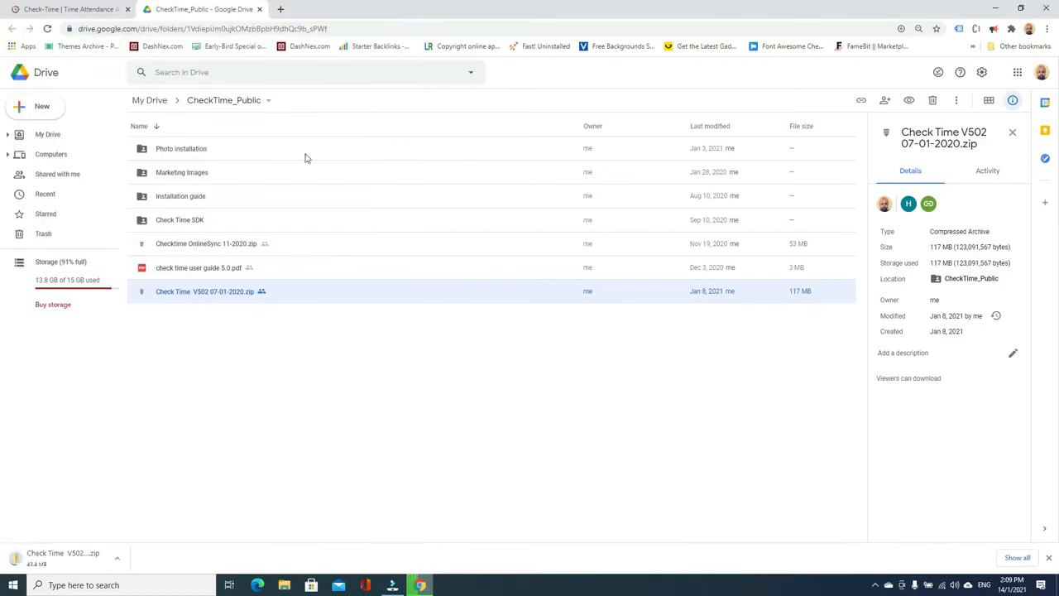
pyautogui.click(66, 9)
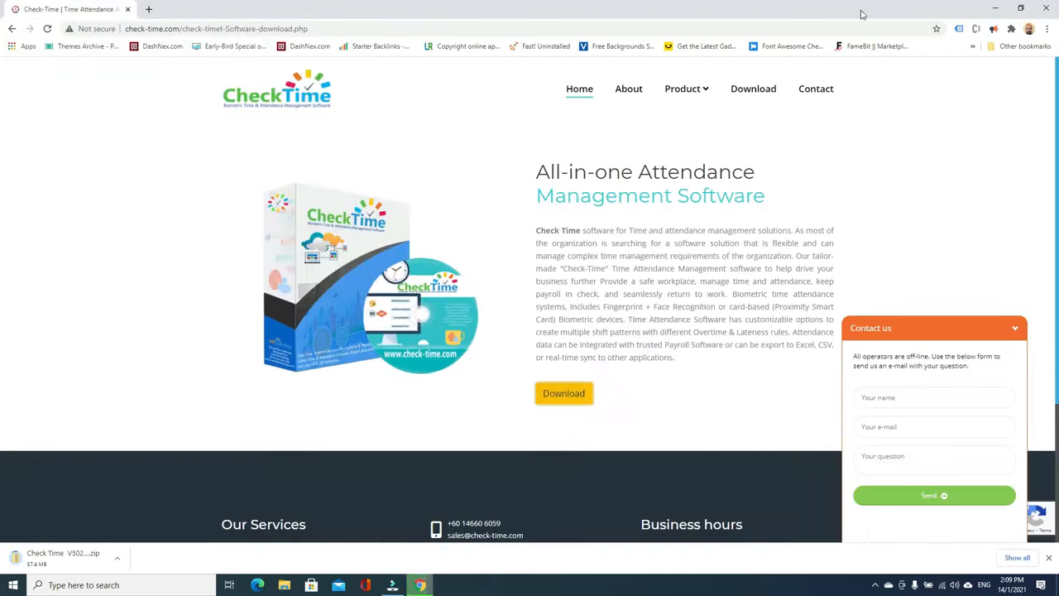
pyautogui.moveTo(991, 8)
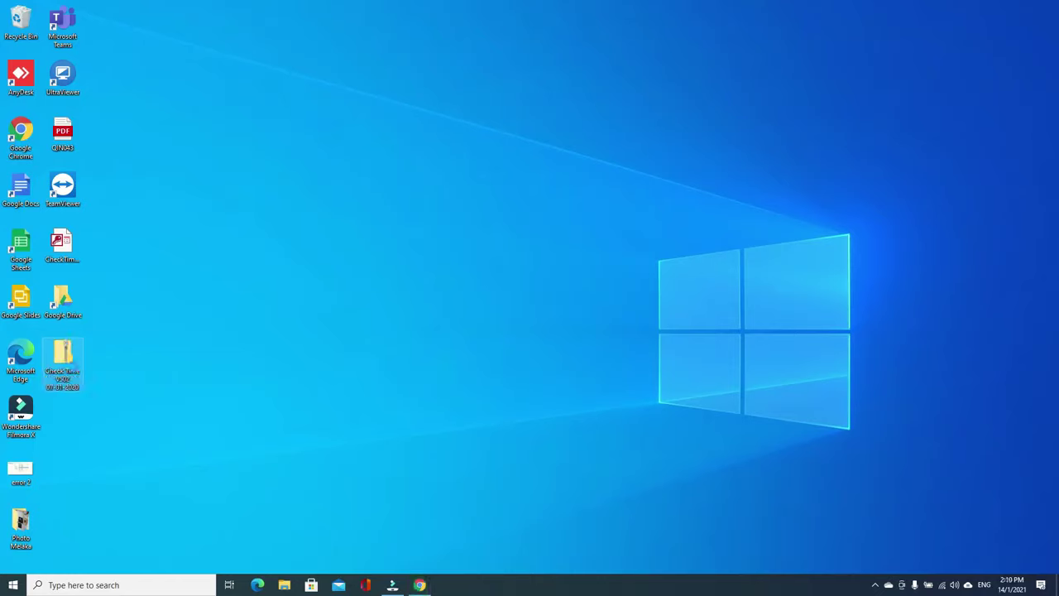
# Extract the Check Time V502 zip into its suggested desktop folder, showing the extracted files.
pyautogui.rightClick(63, 133)
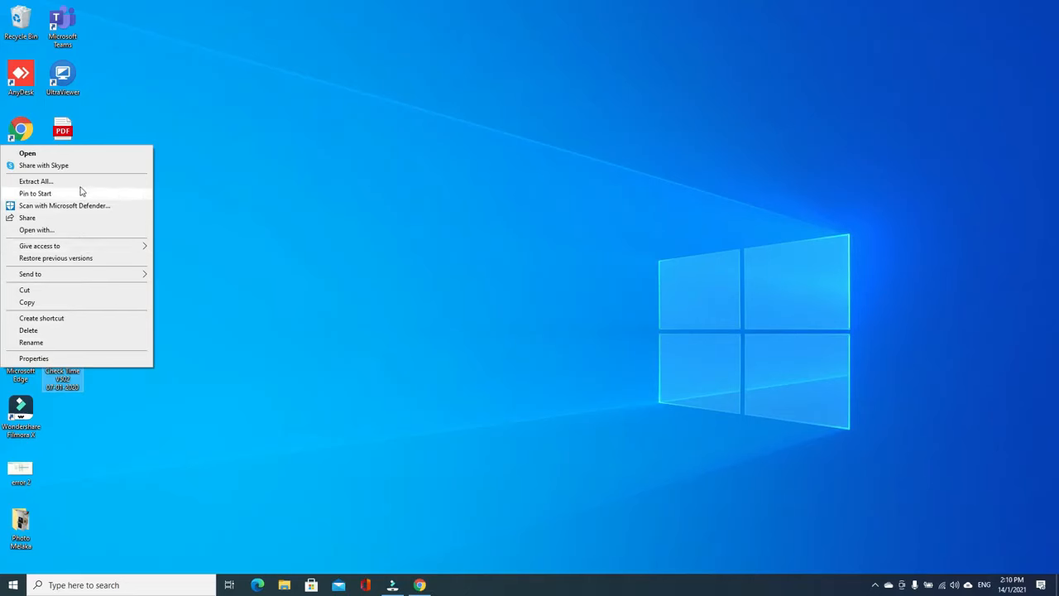
pyautogui.click(35, 181)
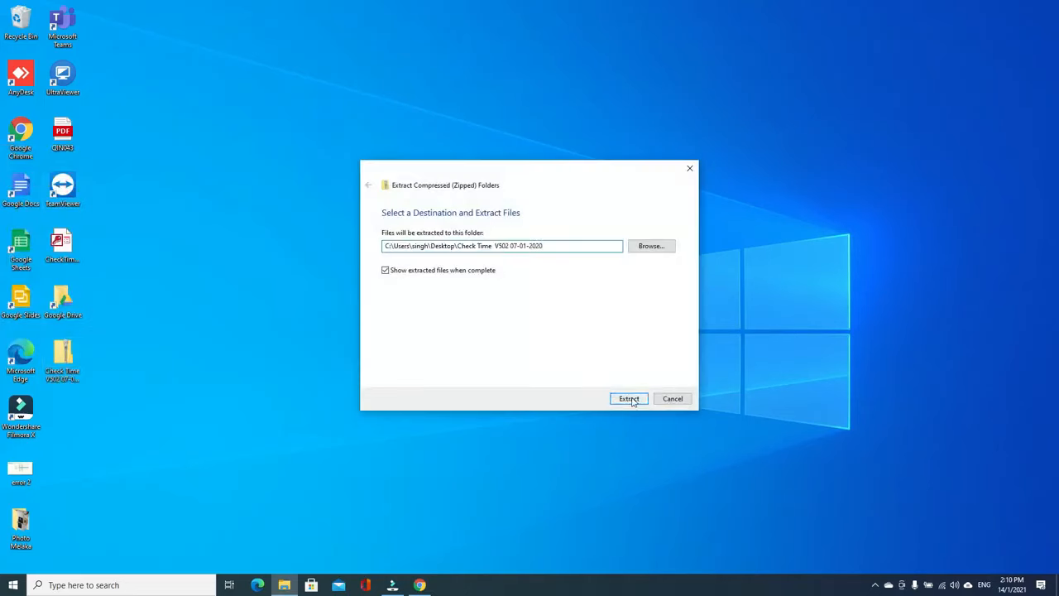
pyautogui.click(627, 399)
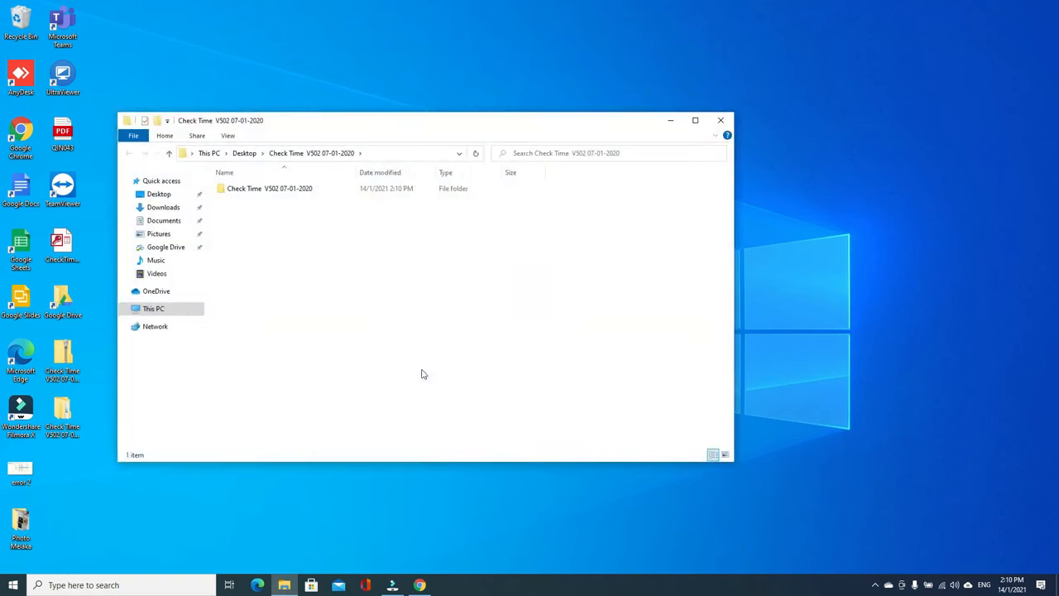
pyautogui.click(281, 188)
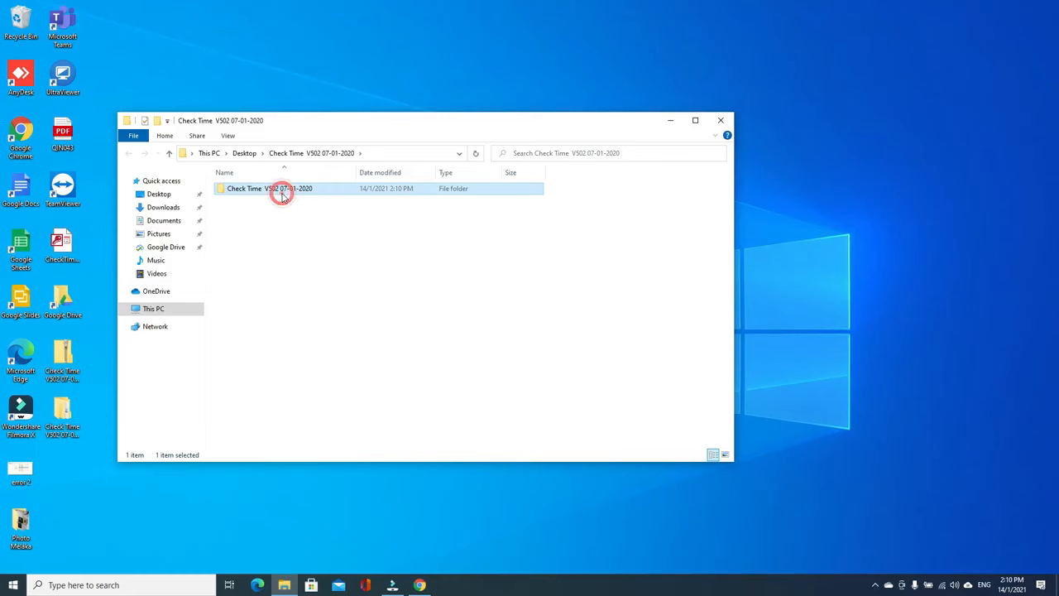
pyautogui.doubleClick(281, 188)
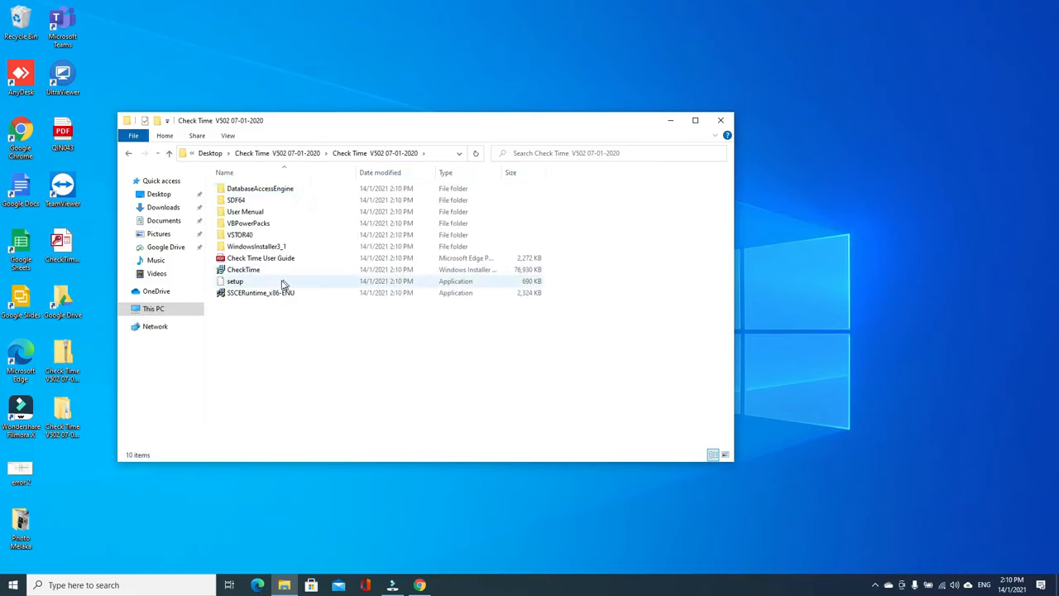
pyautogui.click(235, 280)
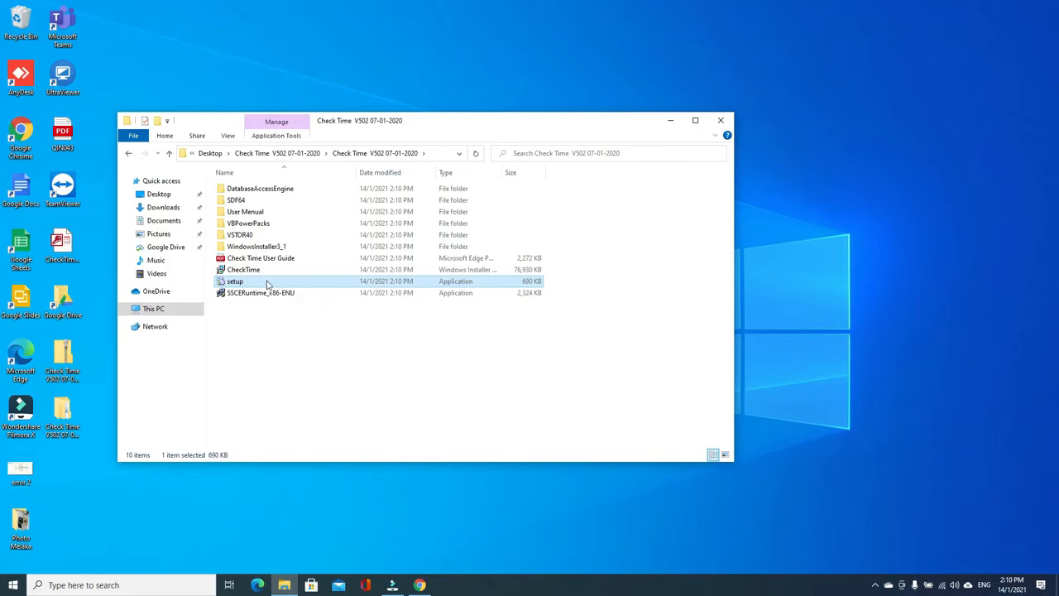
pyautogui.moveTo(289, 281)
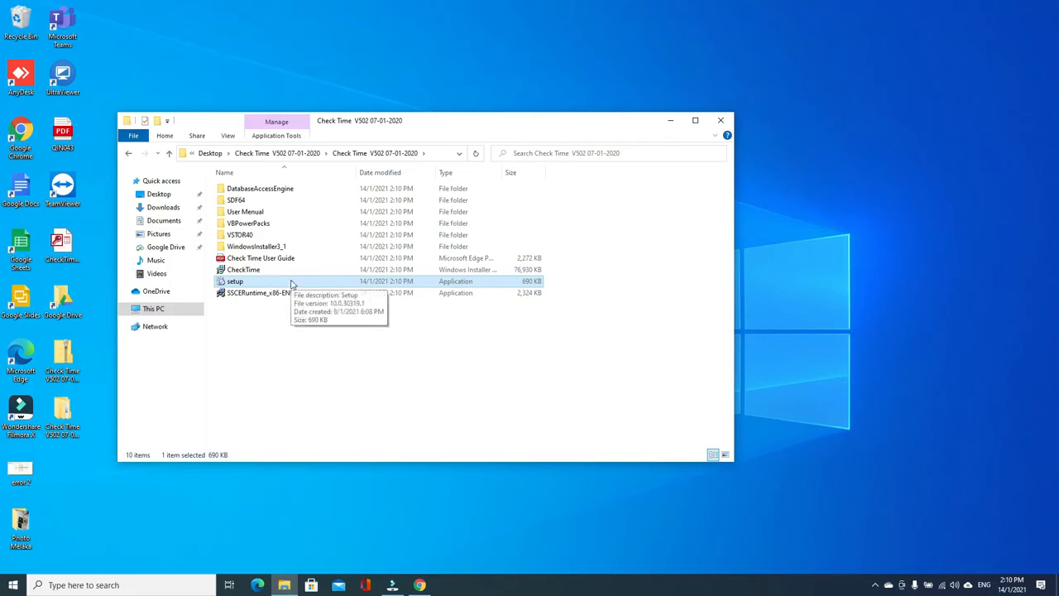
pyautogui.moveTo(279, 339)
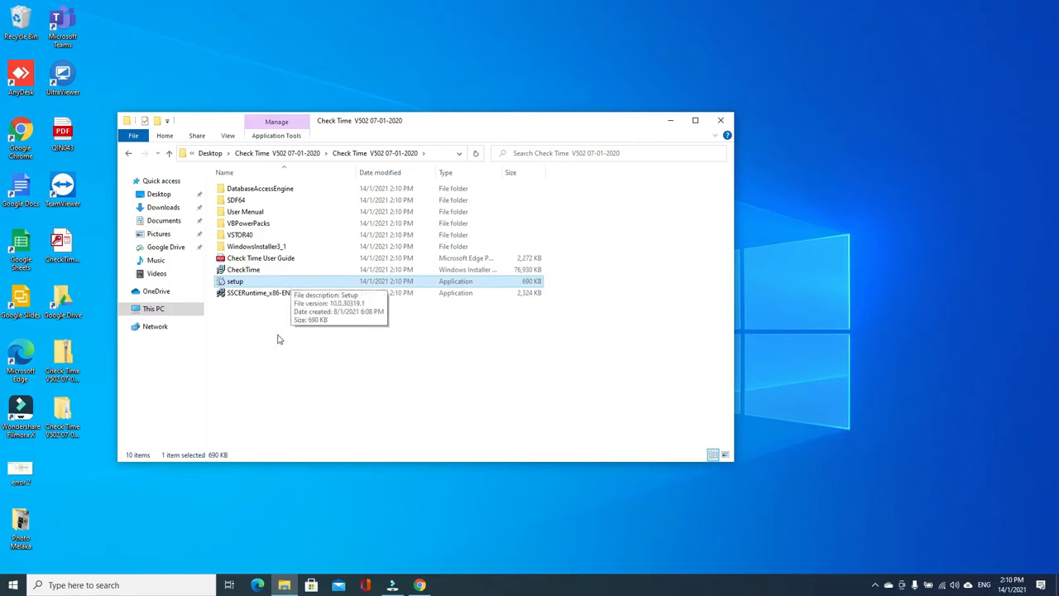
pyautogui.click(260, 292)
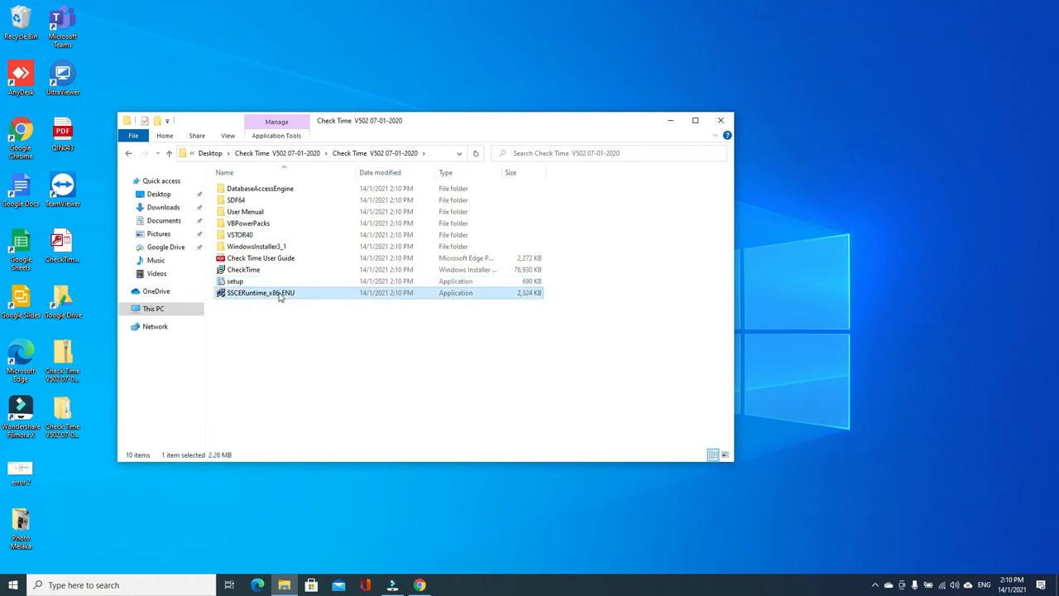
pyautogui.moveTo(281, 294)
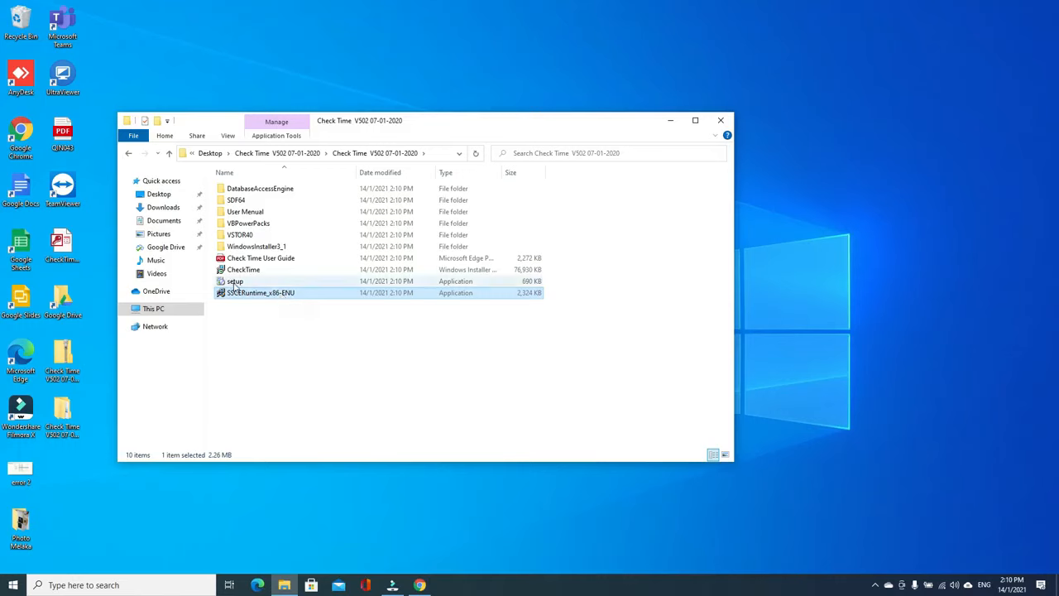
pyautogui.click(235, 282)
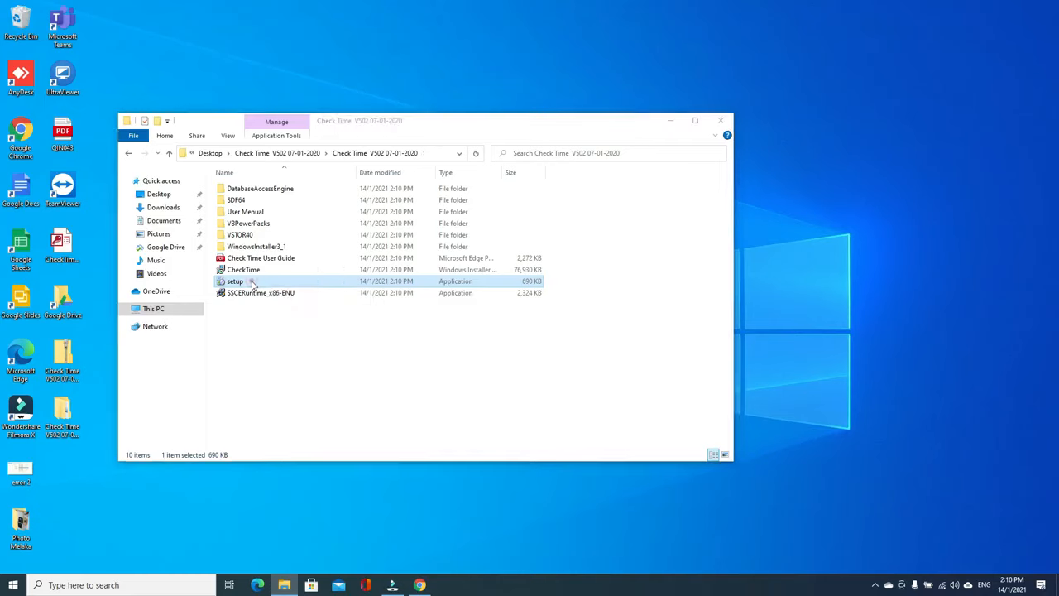
# Launch setup and run it anyway despite the SmartScreen warning.
pyautogui.doubleClick(235, 280)
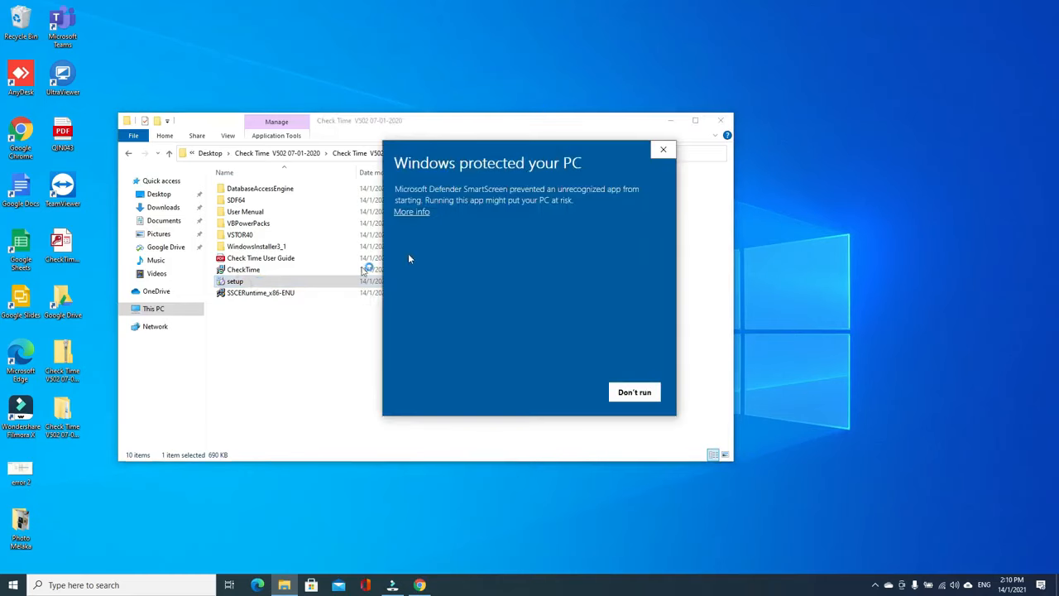
pyautogui.click(411, 212)
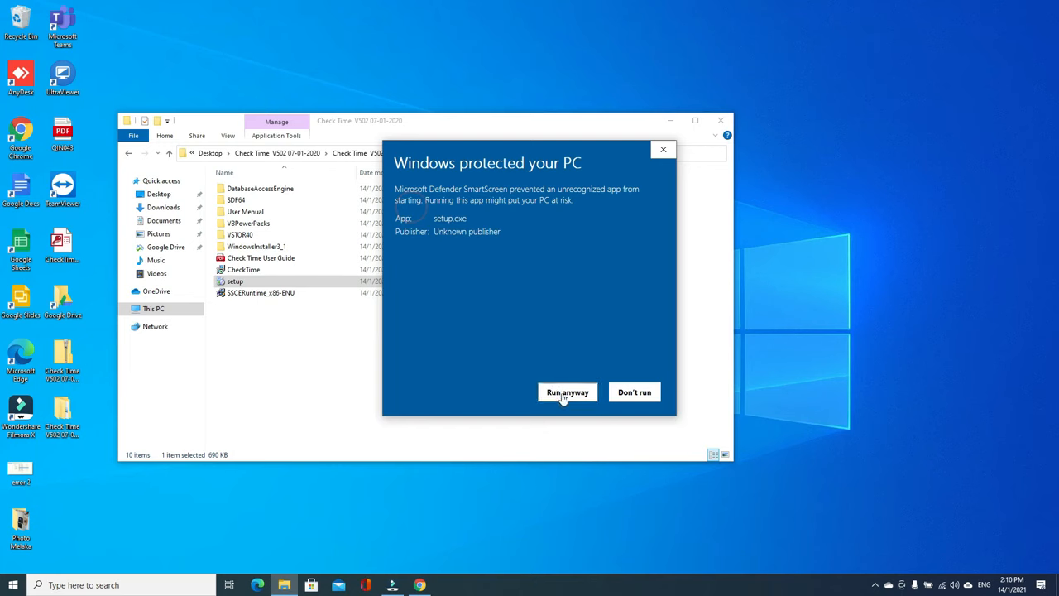
pyautogui.click(567, 391)
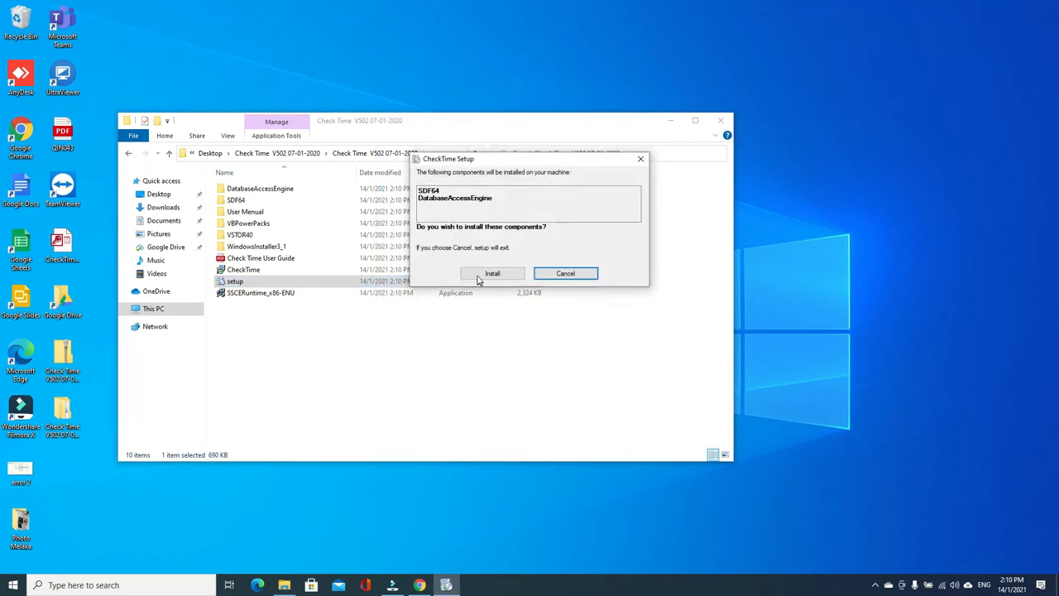
# Exit the SQL Server Compact dialog and install the Access database engine 2010.
pyautogui.click(492, 273)
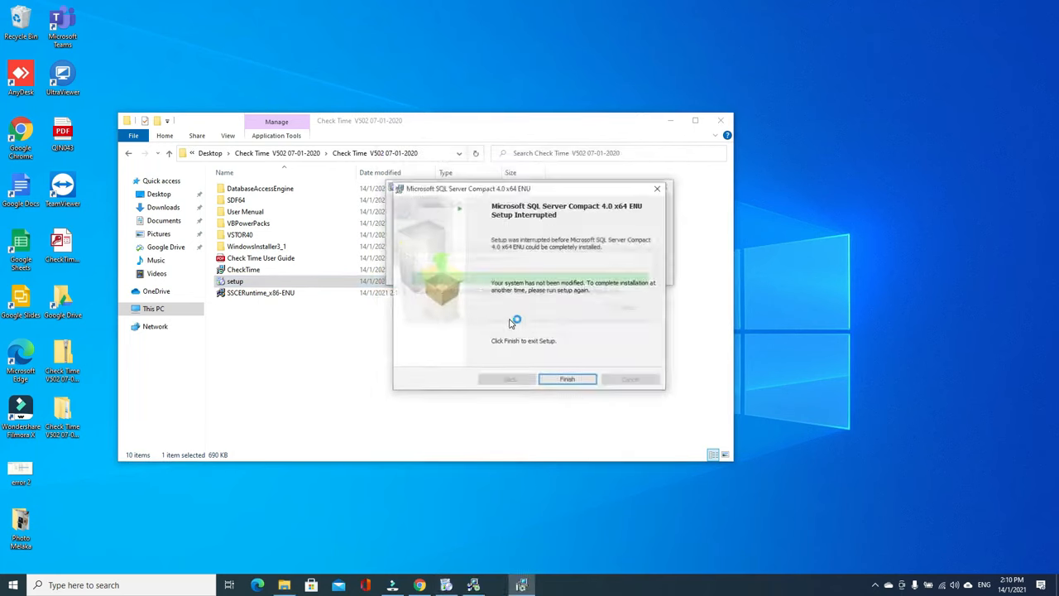
pyautogui.click(567, 378)
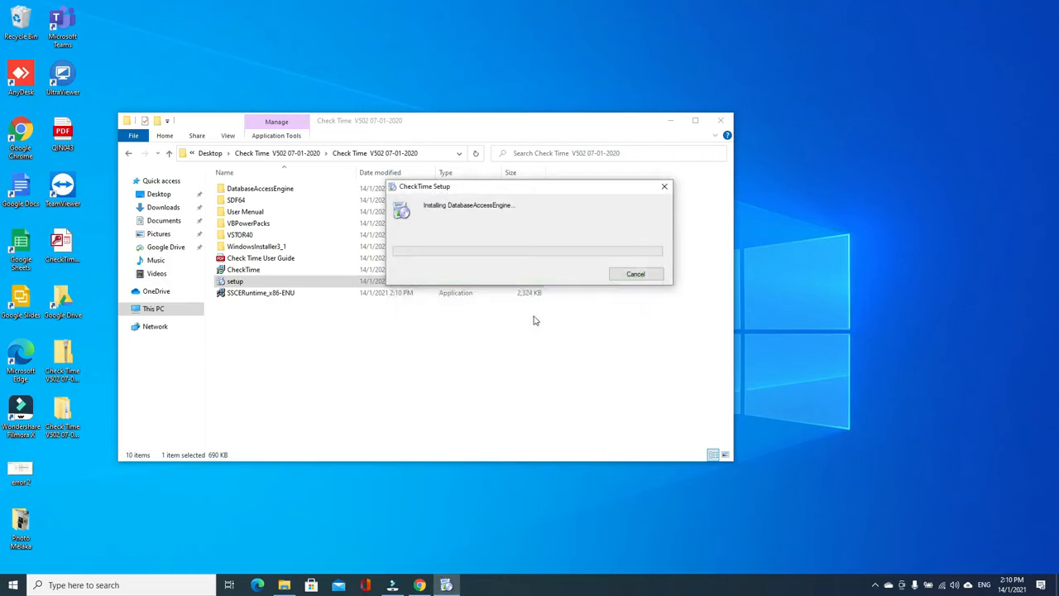
pyautogui.moveTo(488, 370)
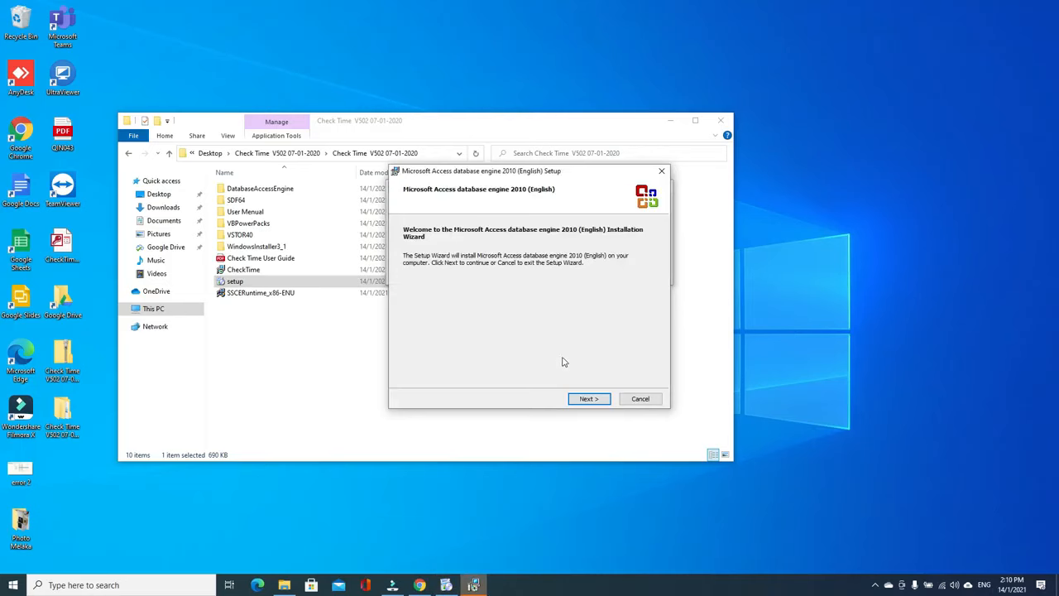
pyautogui.click(588, 398)
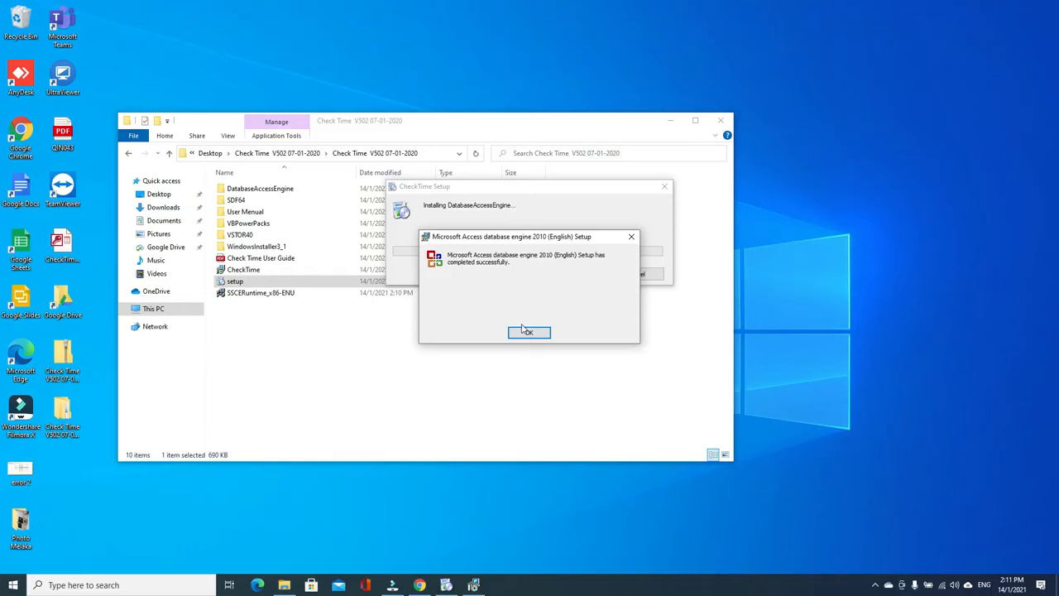
pyautogui.click(528, 331)
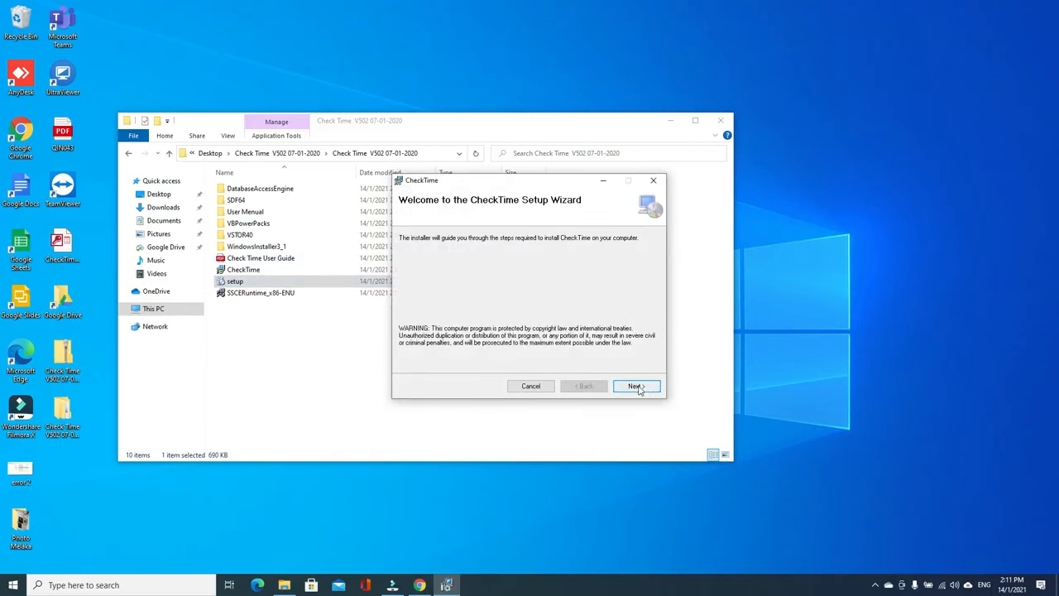
# Install CheckTime for Everyone in the default folder, then close the installer.
pyautogui.click(636, 386)
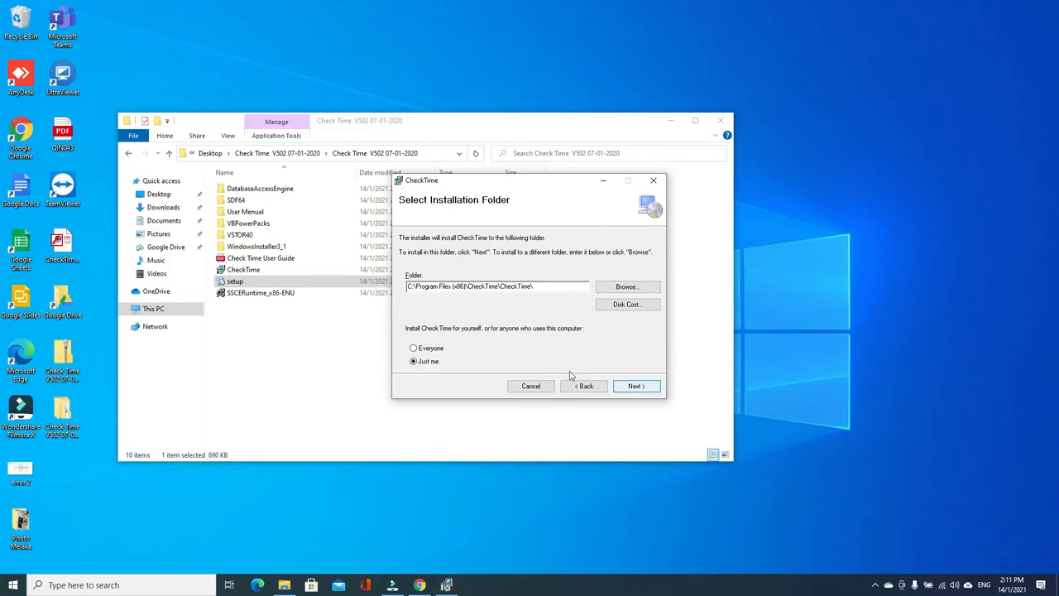
pyautogui.click(412, 348)
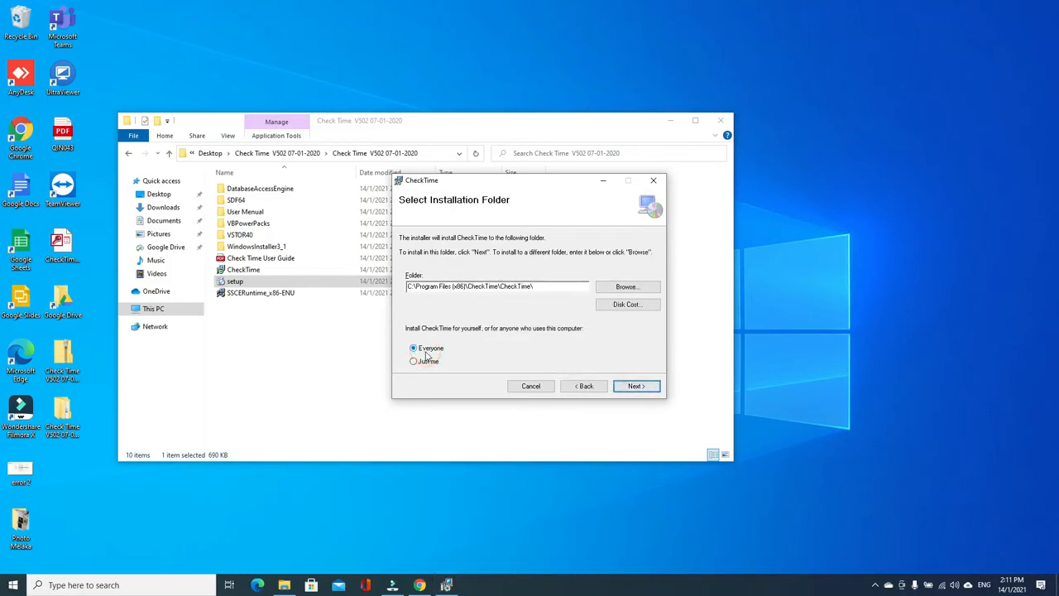
pyautogui.moveTo(626, 384)
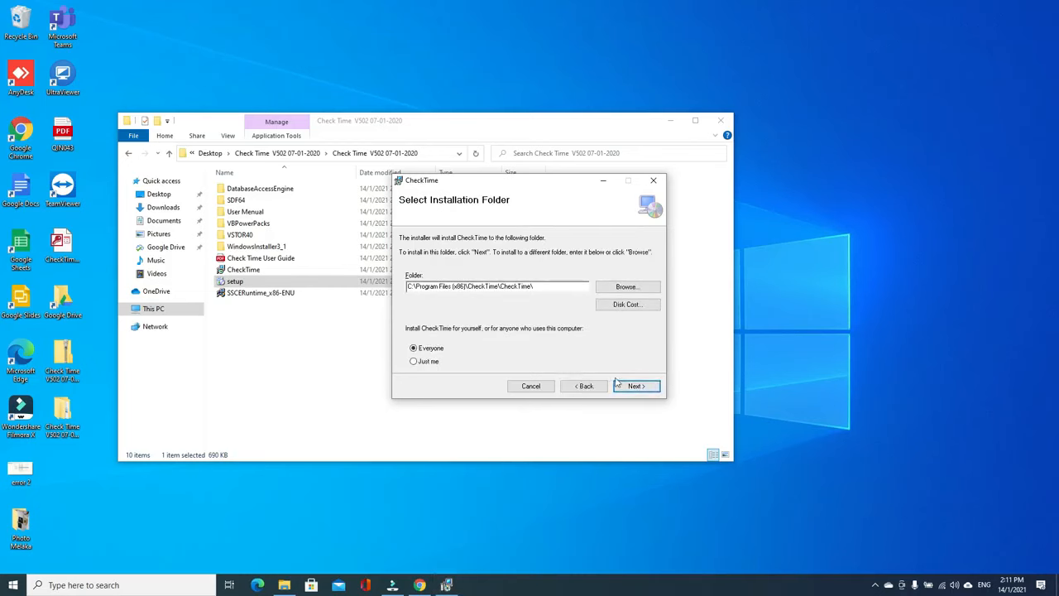
pyautogui.click(636, 385)
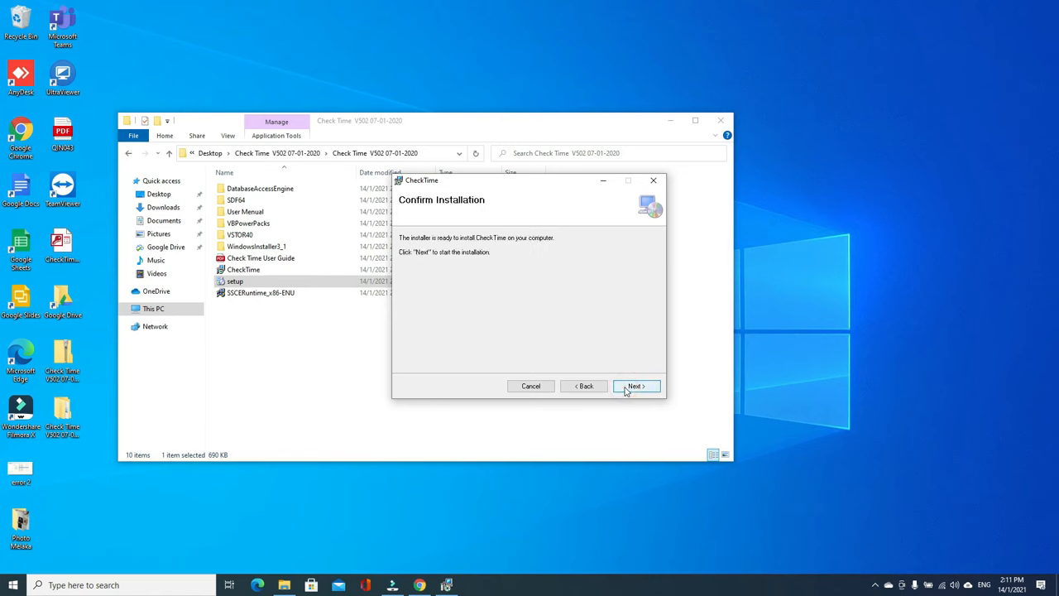
pyautogui.click(636, 385)
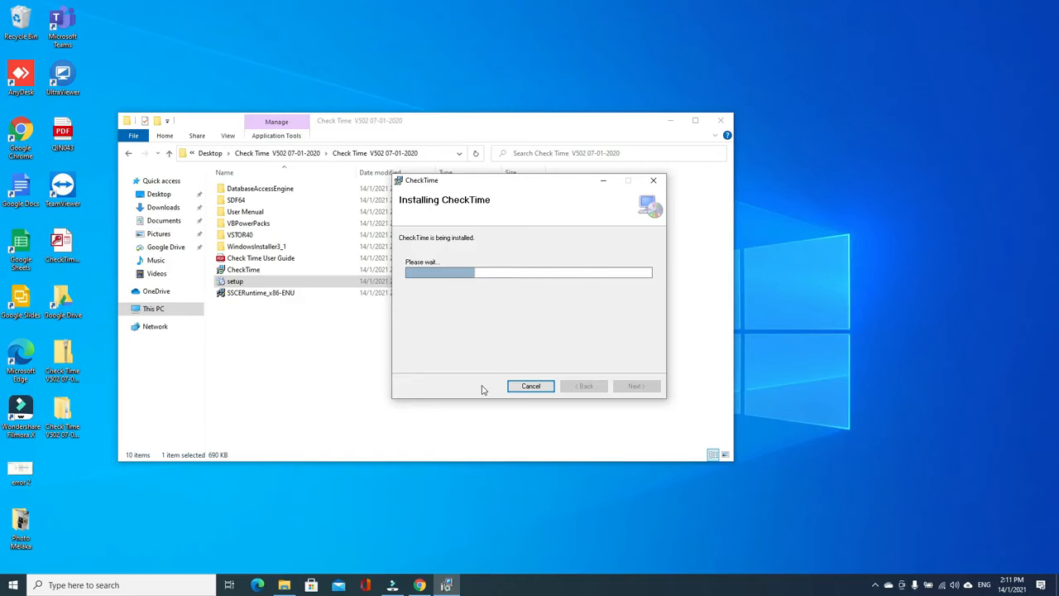
pyautogui.moveTo(488, 337)
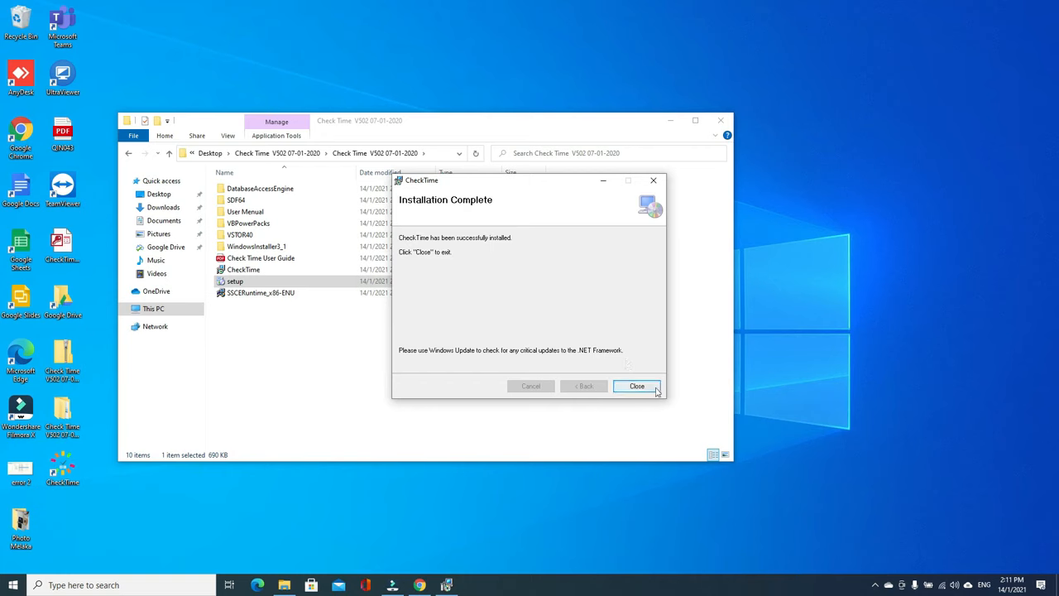
pyautogui.click(637, 386)
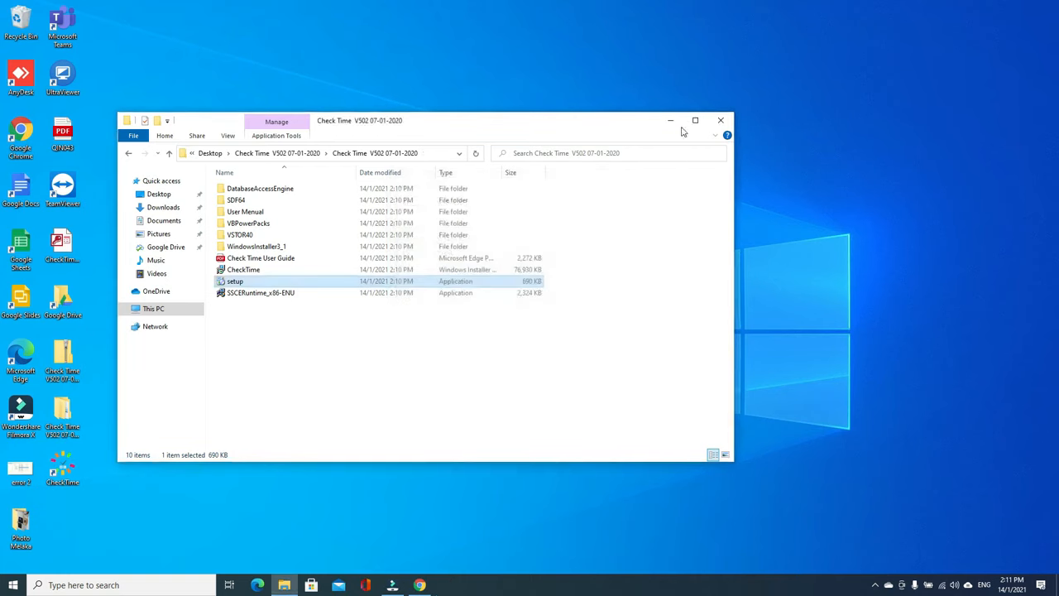
# Launch CheckTime from the desktop, enter and activate the license key, and dismiss the confirmation.
pyautogui.click(721, 120)
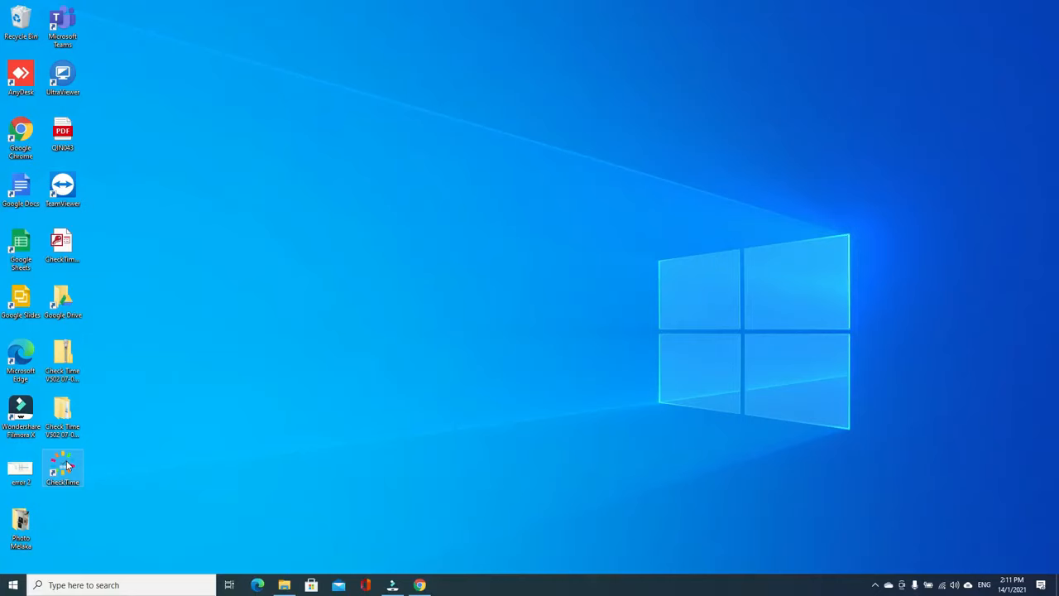
pyautogui.doubleClick(62, 467)
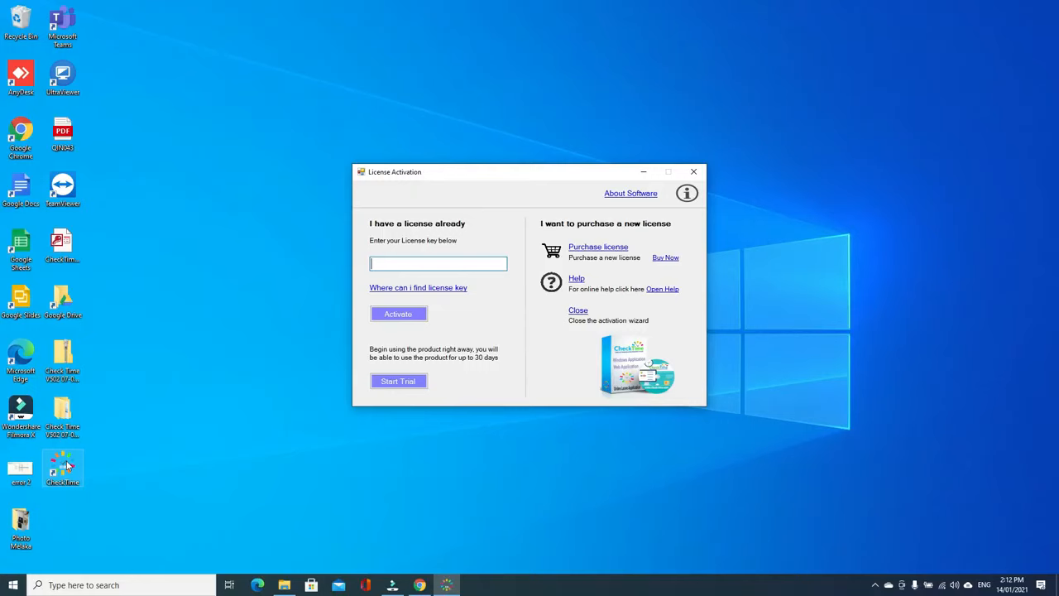
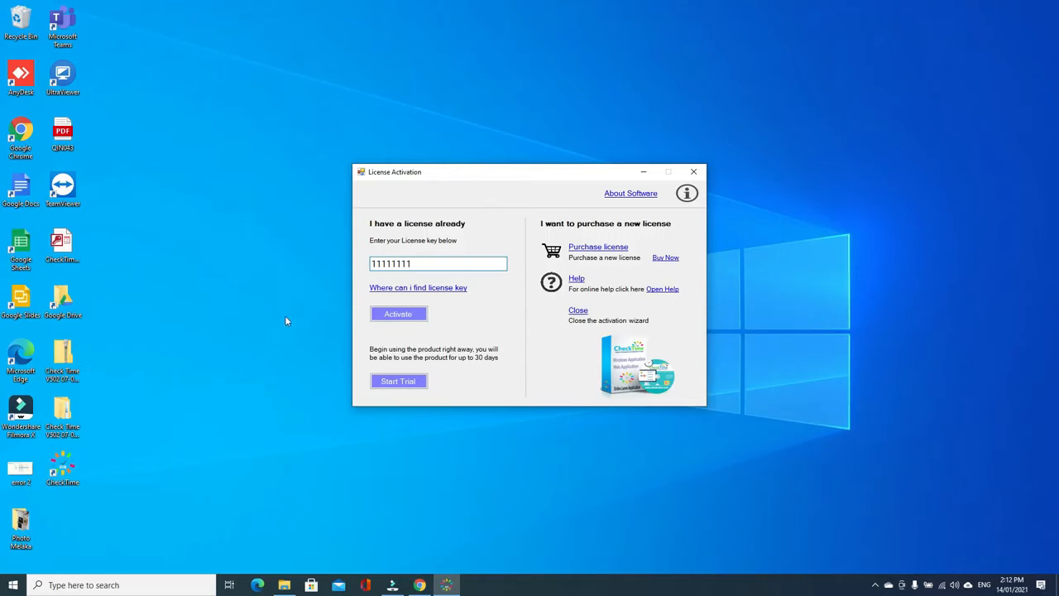
pyautogui.tripleClick(437, 263)
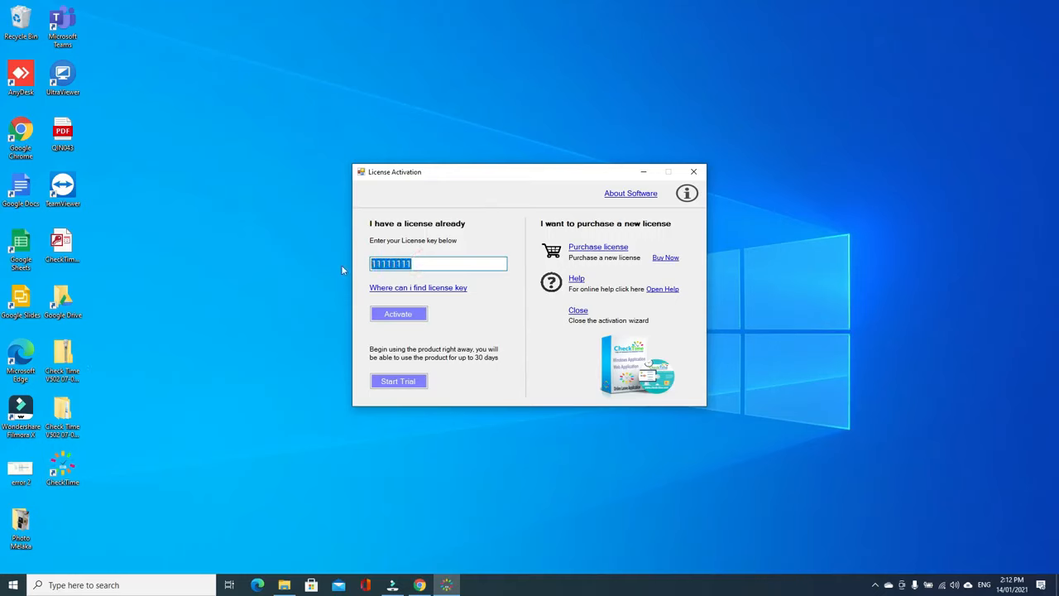
pyautogui.moveTo(406, 318)
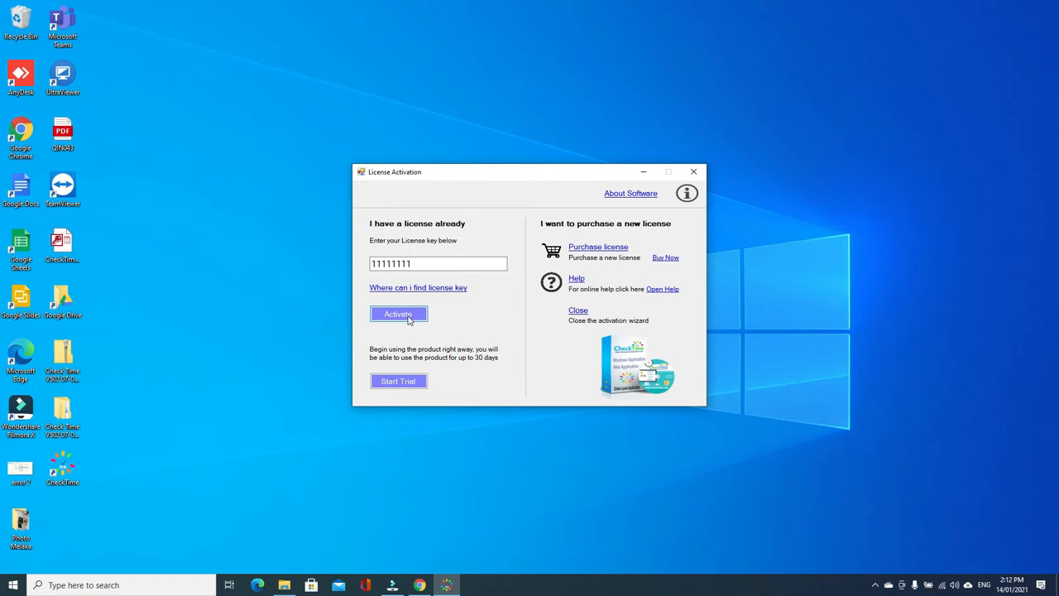
pyautogui.click(398, 314)
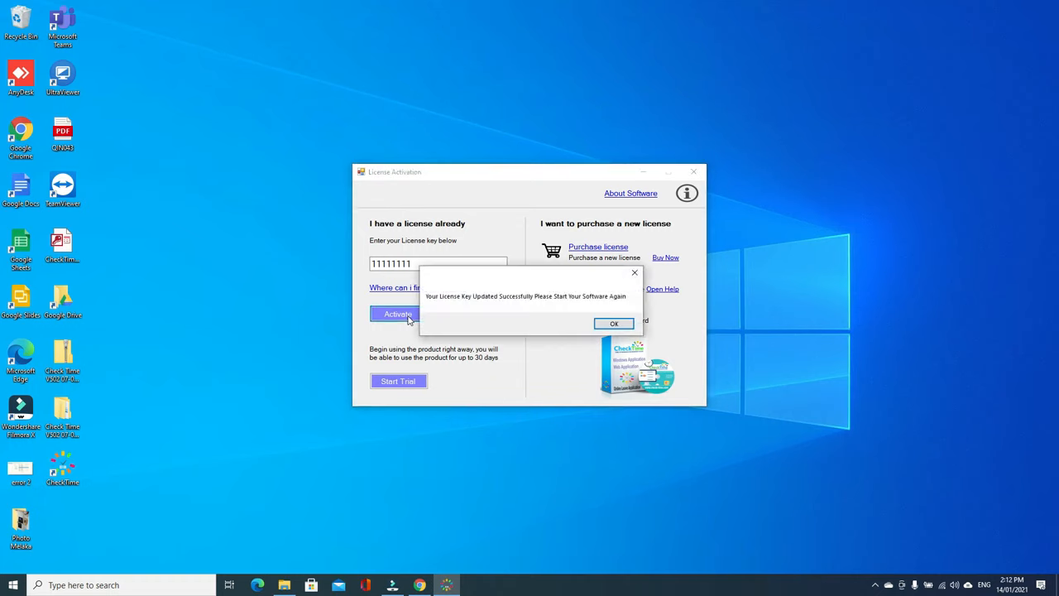
pyautogui.moveTo(613, 323)
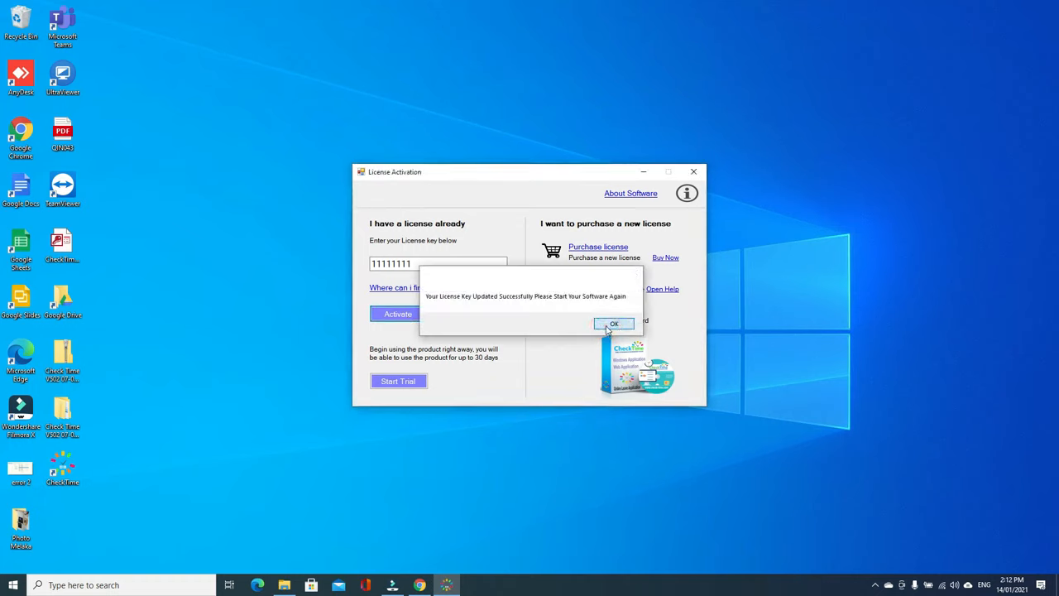
pyautogui.click(614, 324)
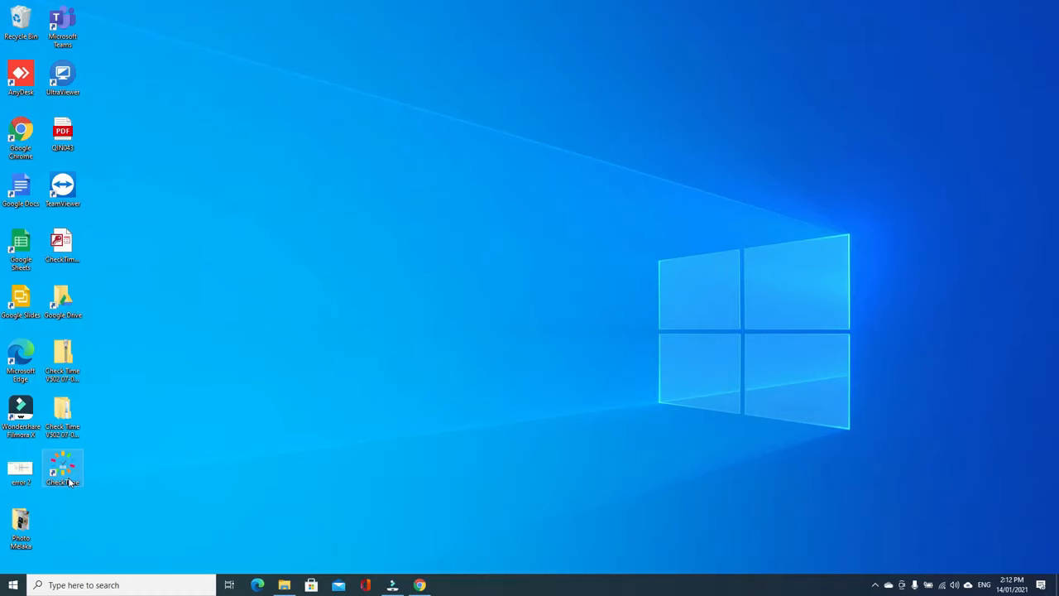
# Restart CheckTime, pass the welcome screen, and accept the license terms.
pyautogui.doubleClick(63, 466)
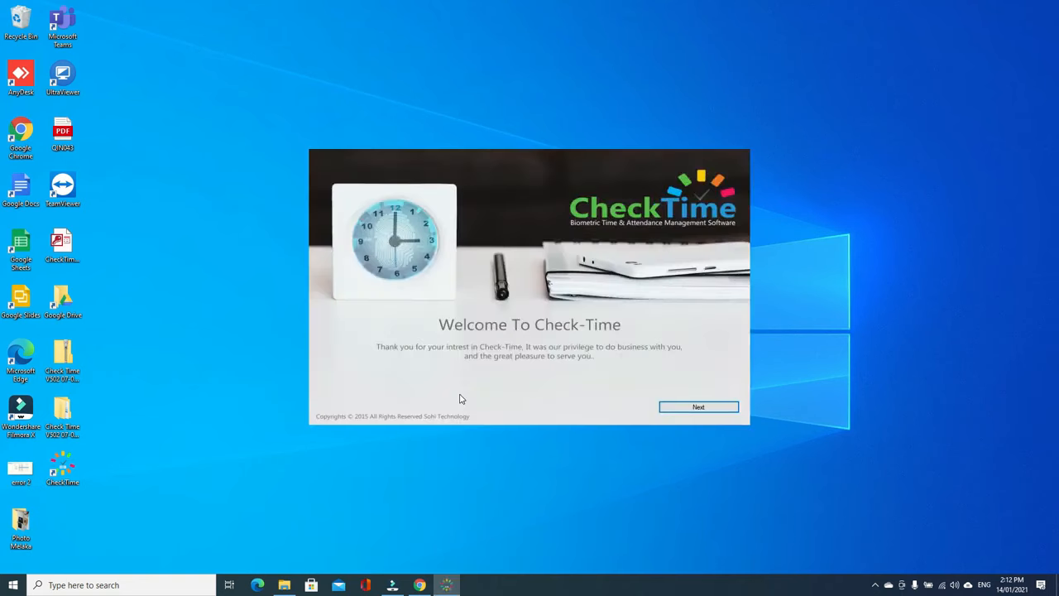
pyautogui.moveTo(547, 320)
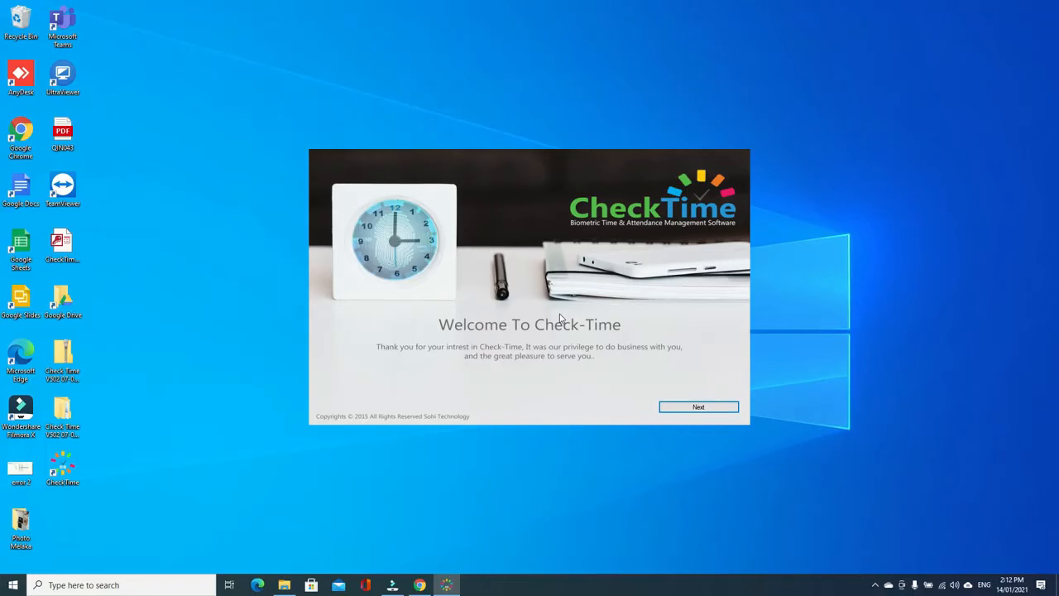
pyautogui.click(698, 406)
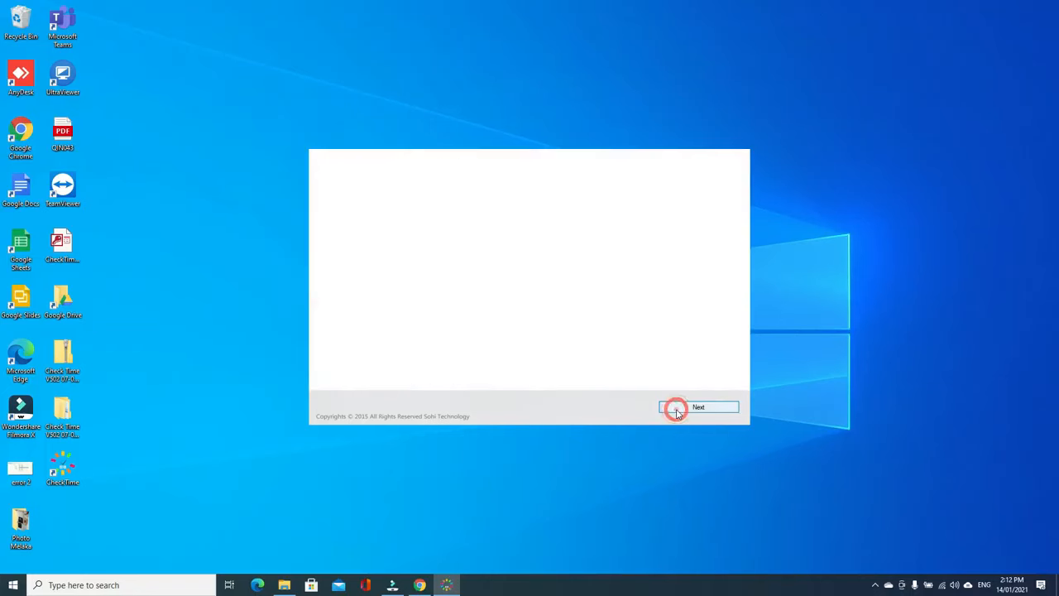
pyautogui.click(678, 407)
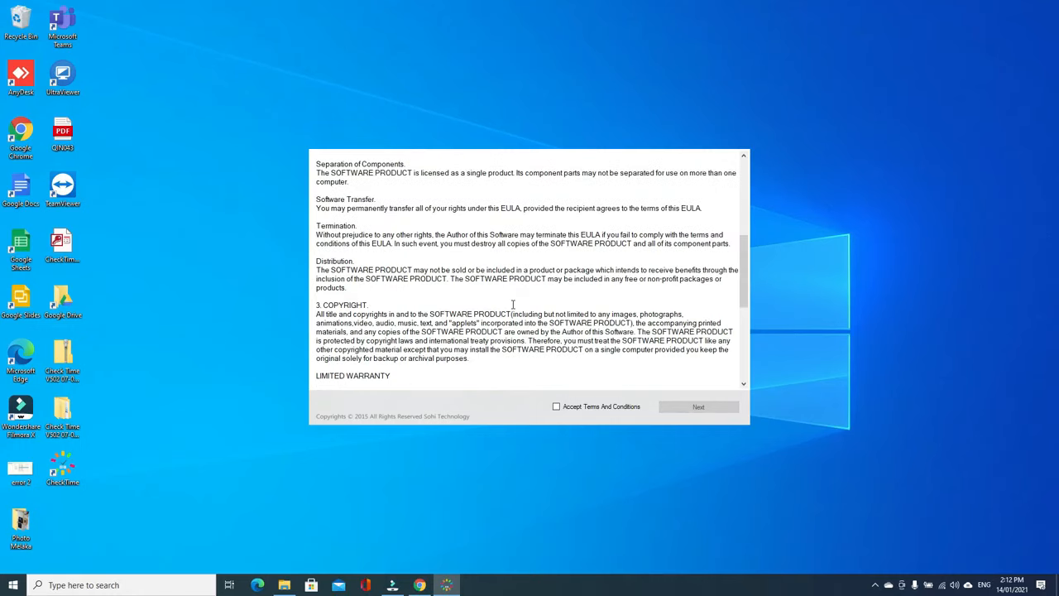
pyautogui.scroll(-3)
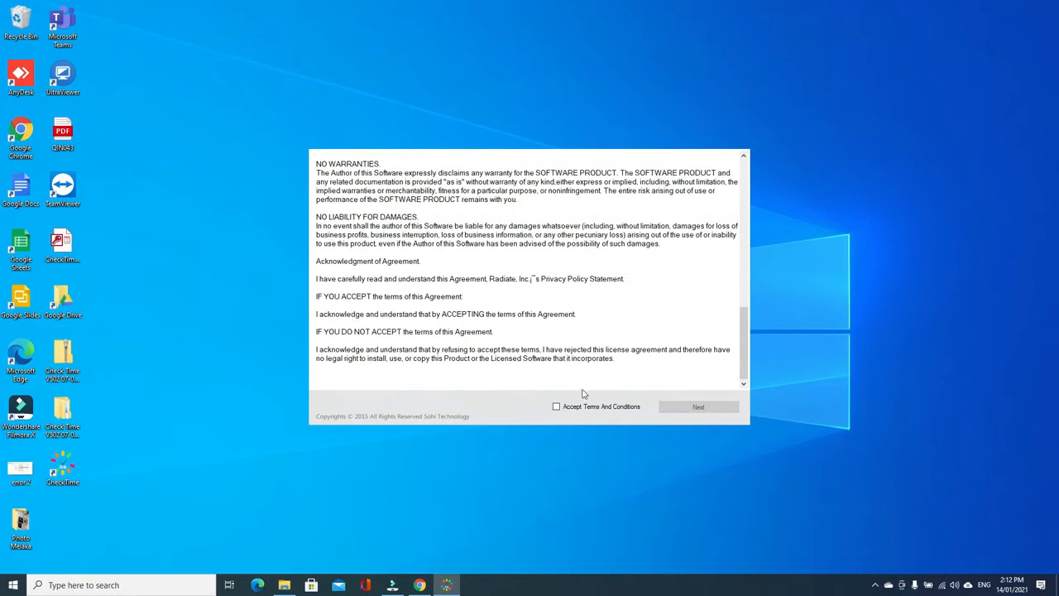
pyautogui.click(556, 406)
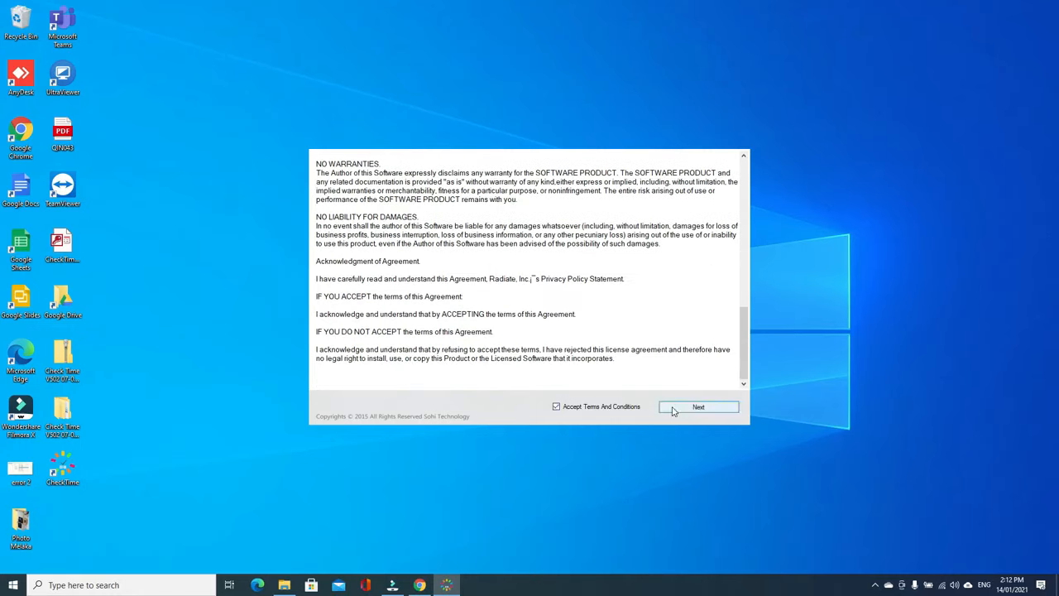
pyautogui.click(698, 406)
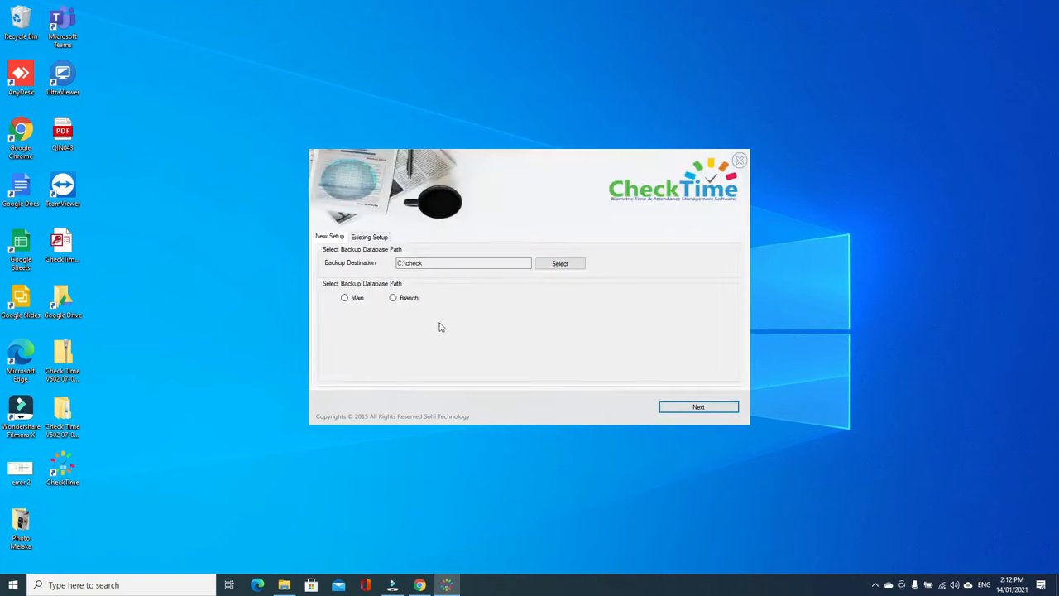
pyautogui.moveTo(435, 326)
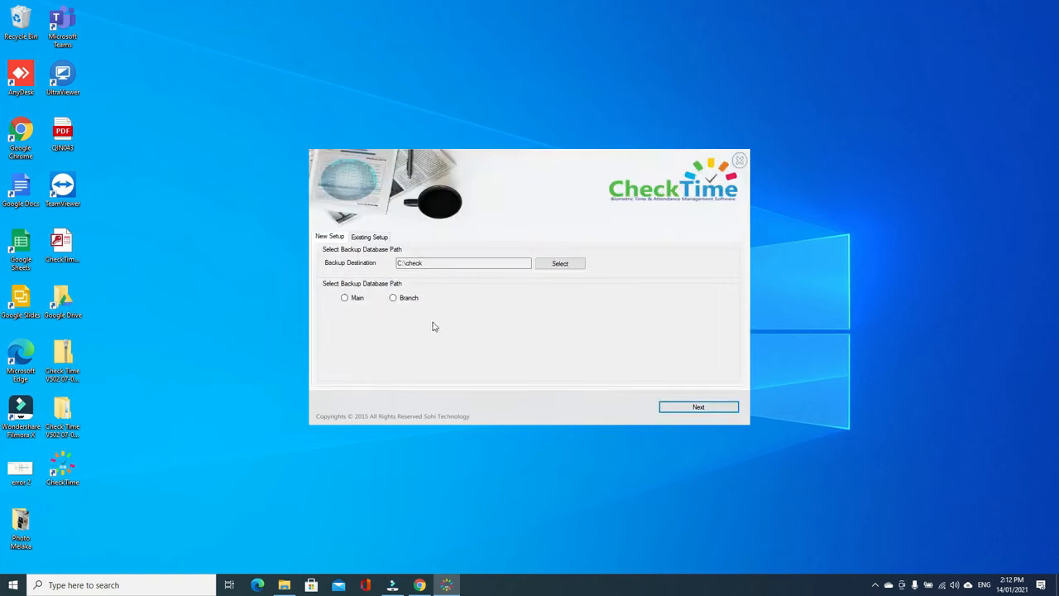
pyautogui.moveTo(428, 295)
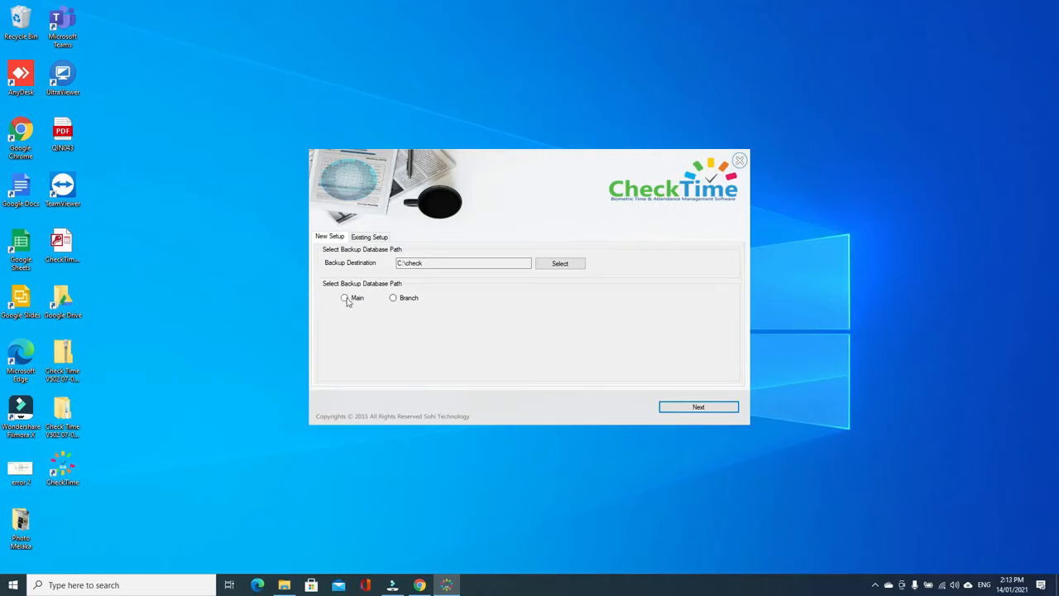
# Choose Main for the new setup with backup path C:\check, acknowledging the existing main.
pyautogui.click(343, 297)
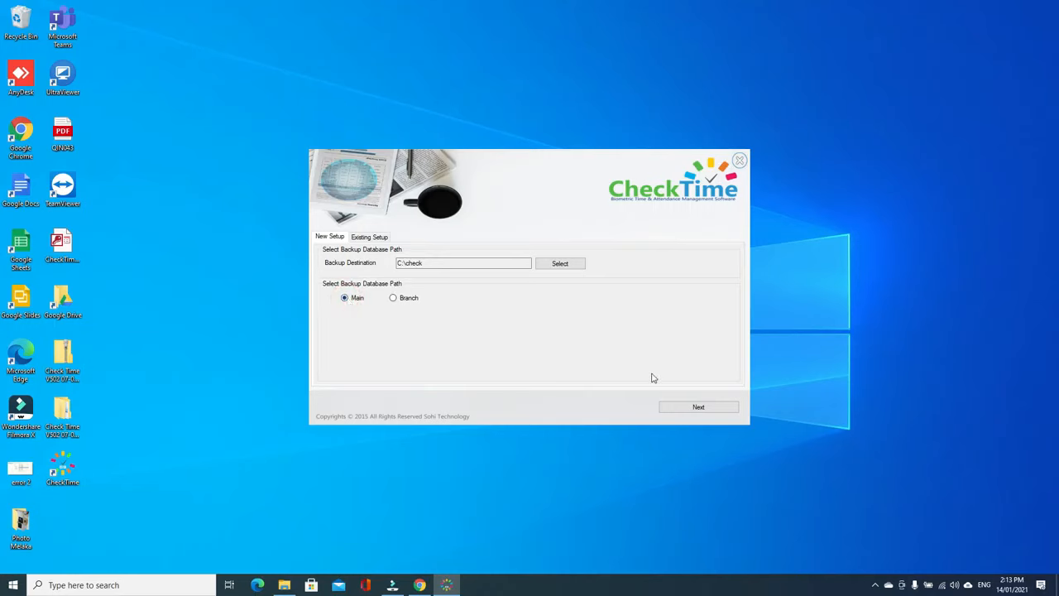
pyautogui.moveTo(648, 378)
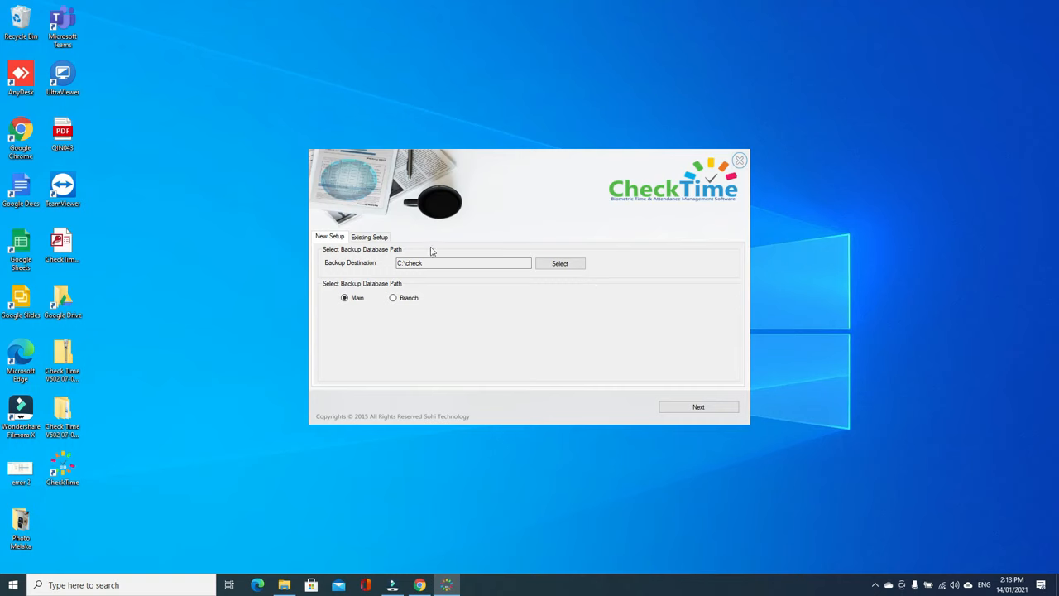
pyautogui.click(368, 236)
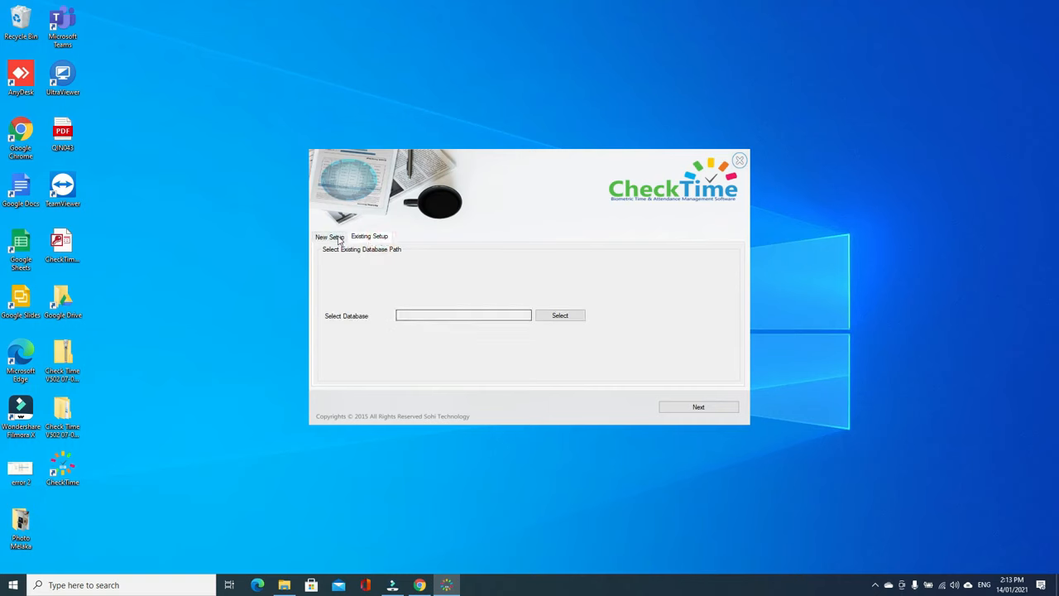
pyautogui.click(329, 236)
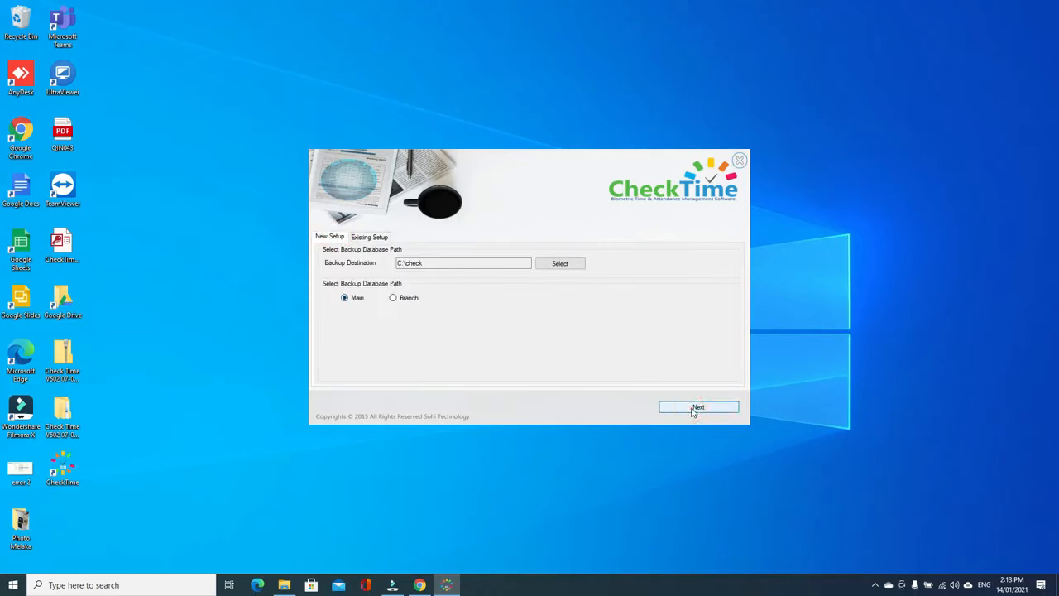
pyautogui.click(698, 407)
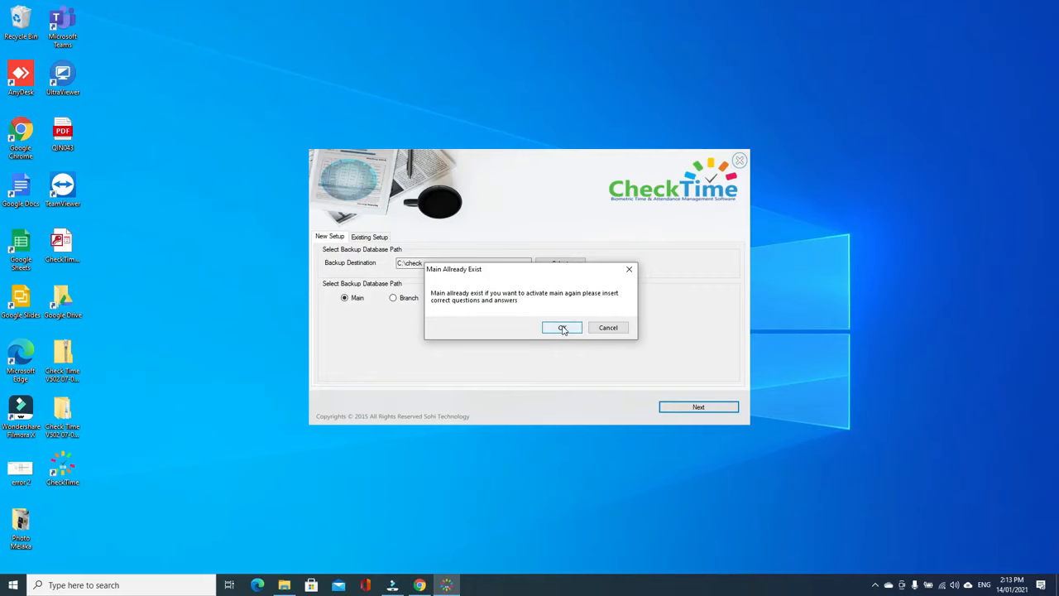
pyautogui.click(562, 327)
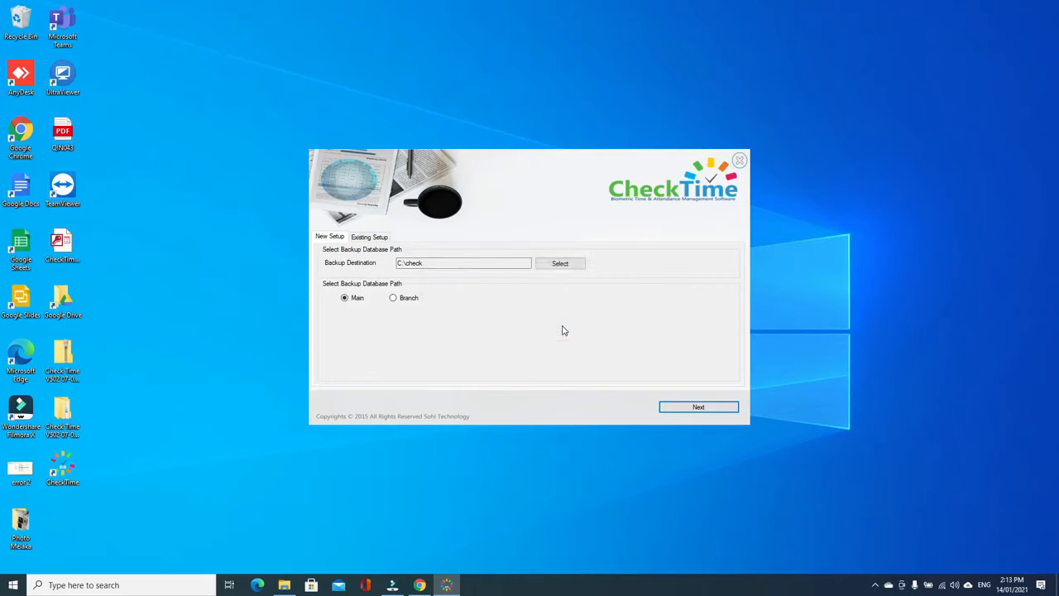
pyautogui.click(698, 406)
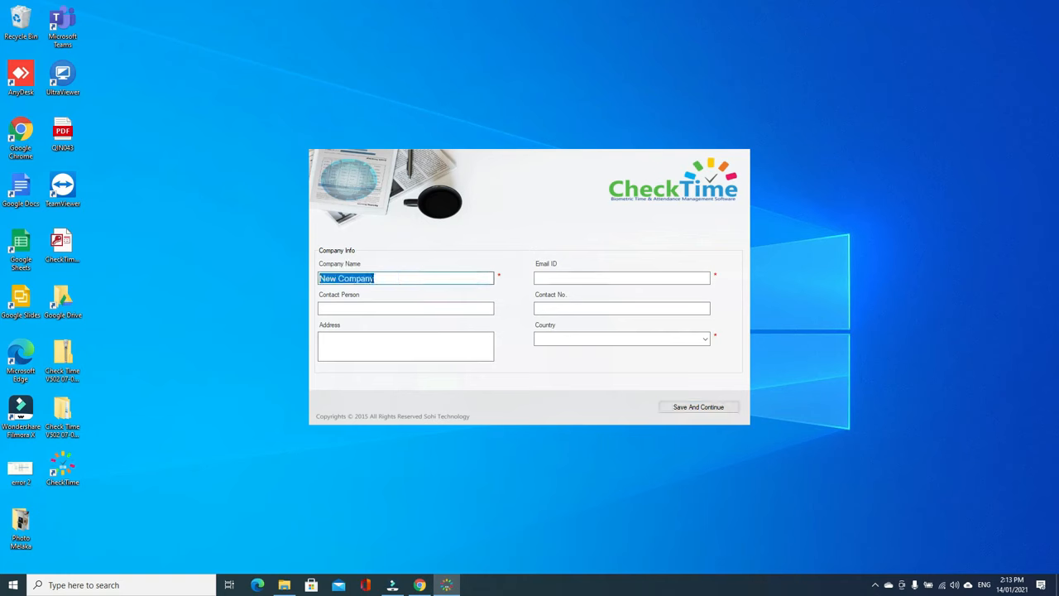
# Enter company name Sohi Technology Pvt Ltd and a Gmail company email.
pyautogui.write('Sohi')
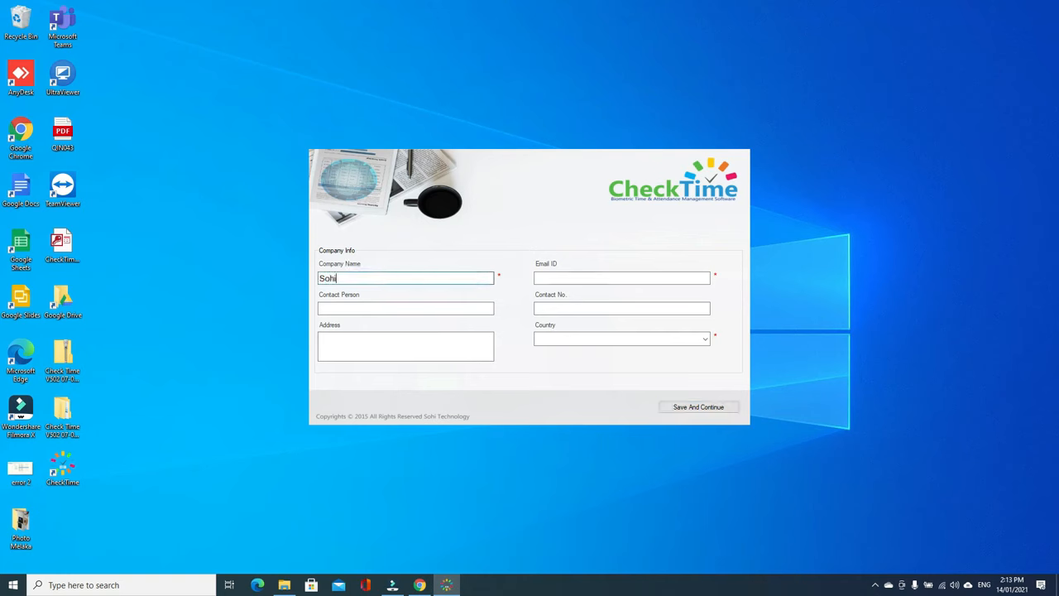
pyautogui.write('Technology P')
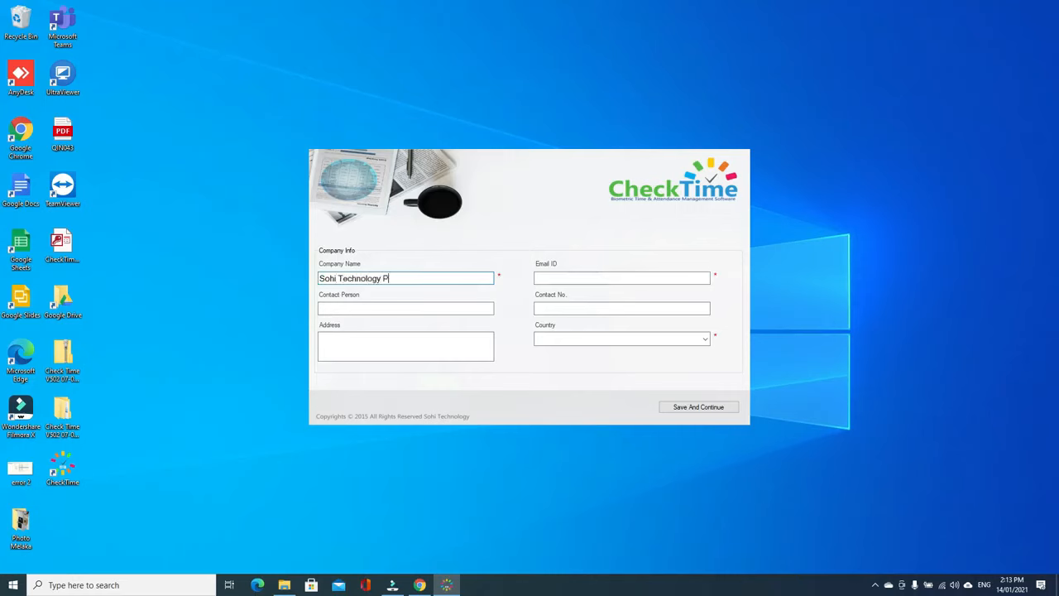
pyautogui.write('vt Ltd')
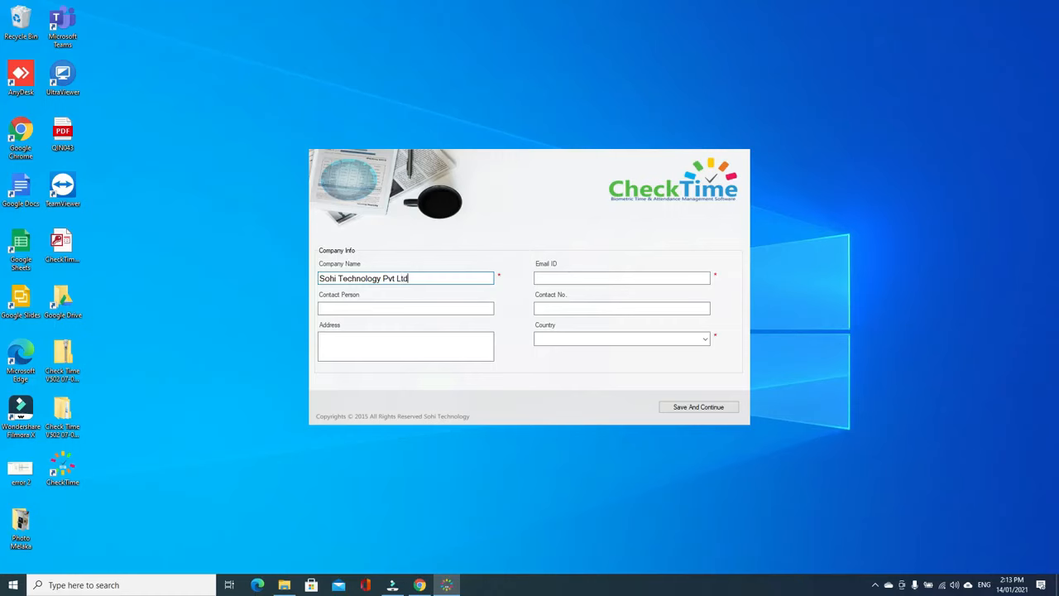
pyautogui.click(622, 278)
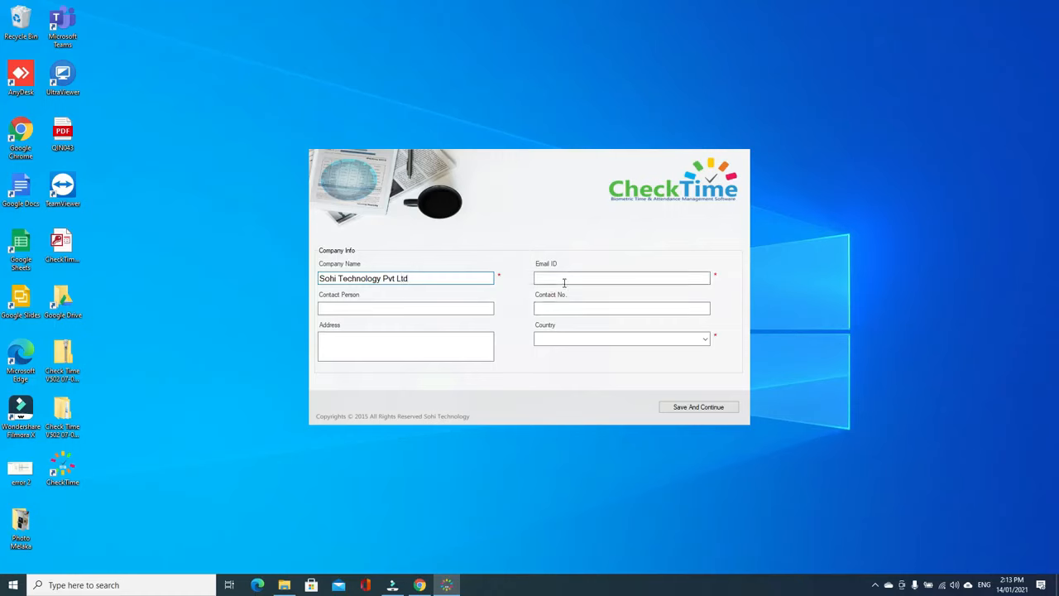
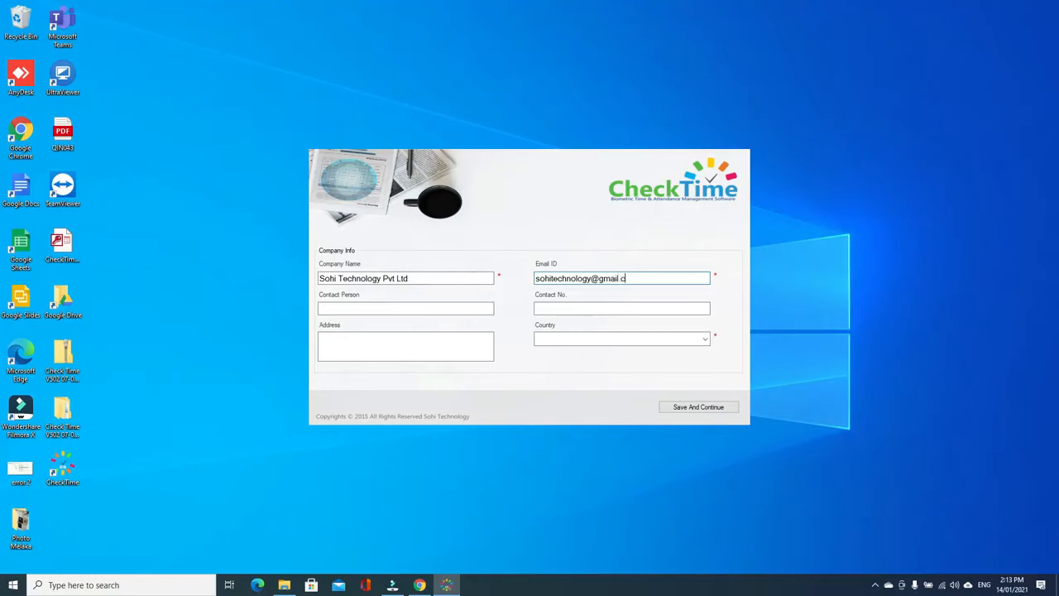
# Set the country to Malaysia and save the company details.
pyautogui.write('Sohi')
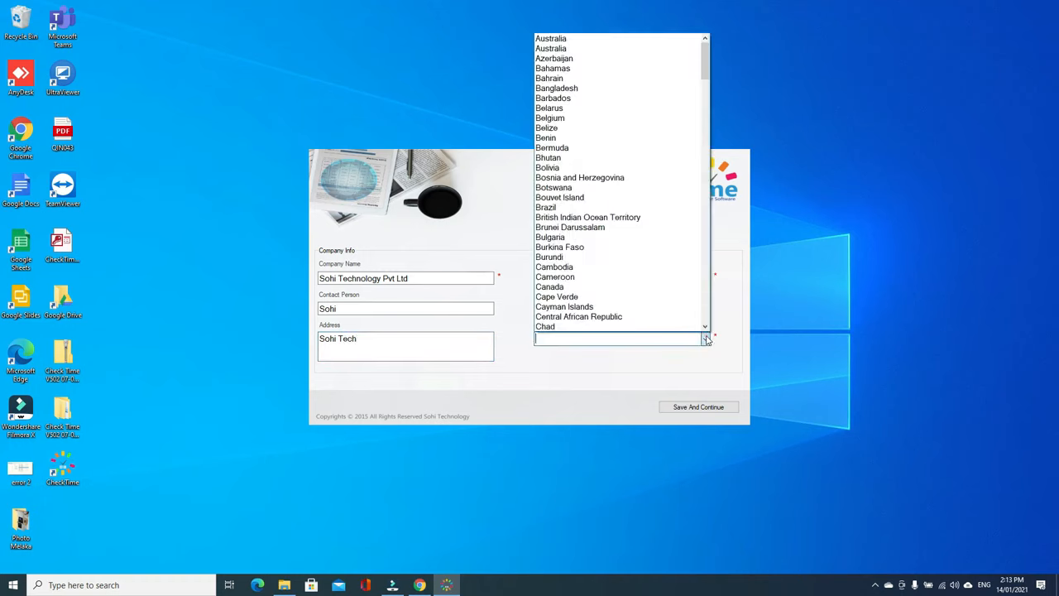
pyautogui.write('mla')
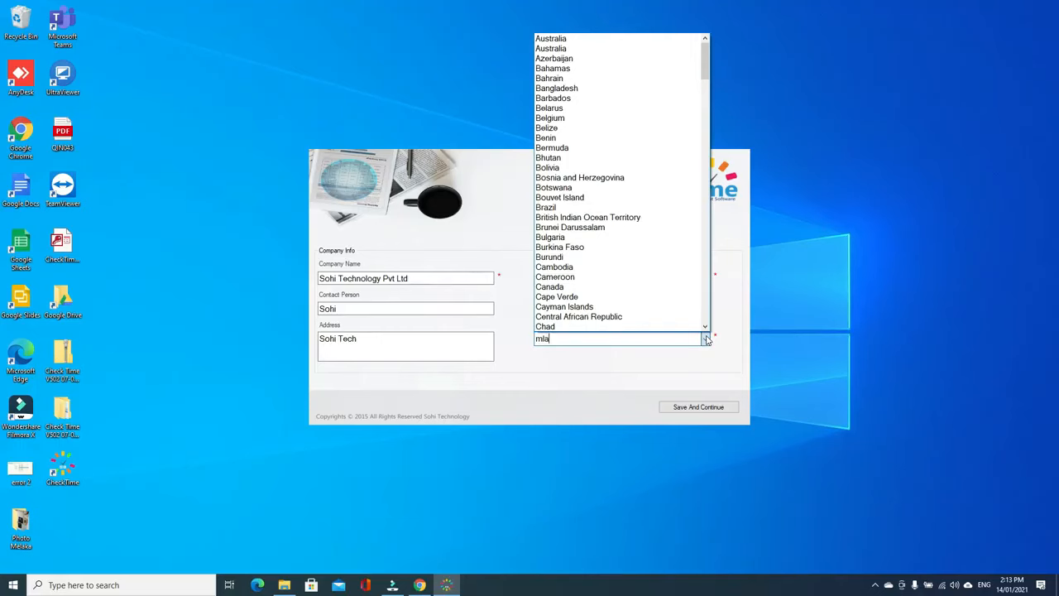
pyautogui.write('ys')
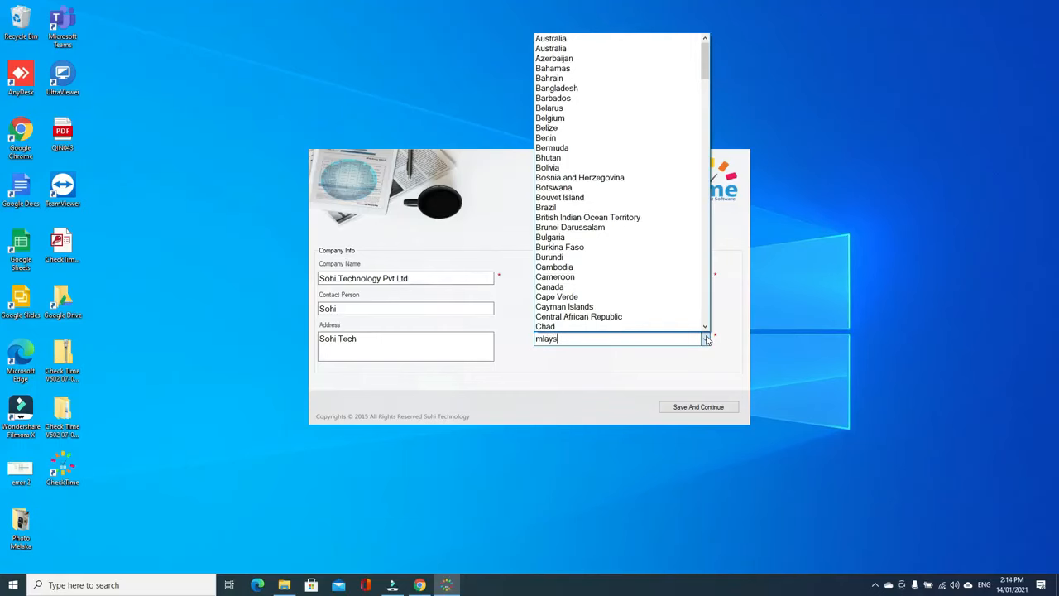
pyautogui.press('ctrl+a')
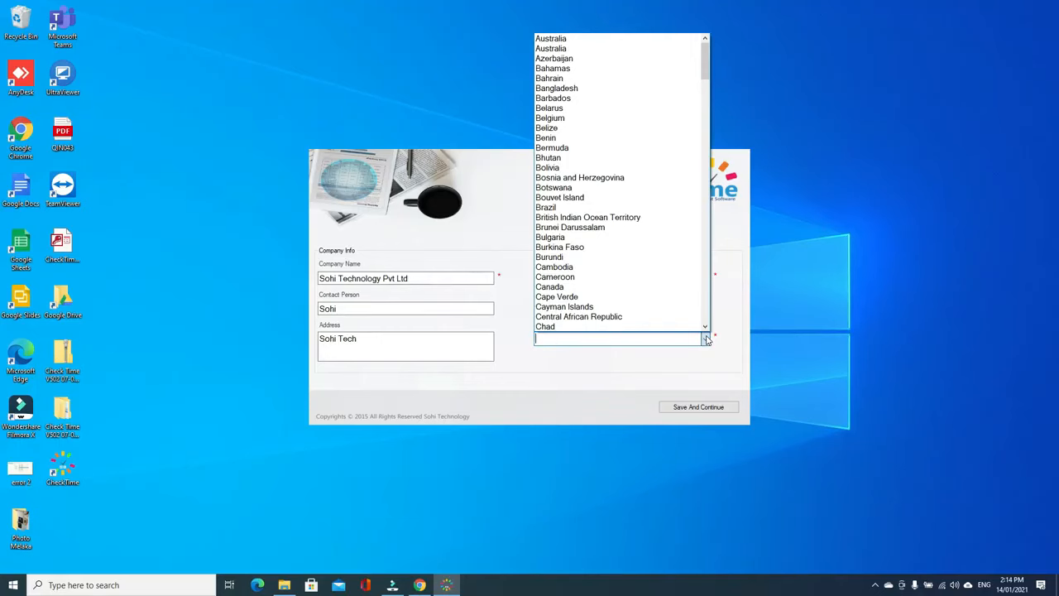
pyautogui.write('Macao')
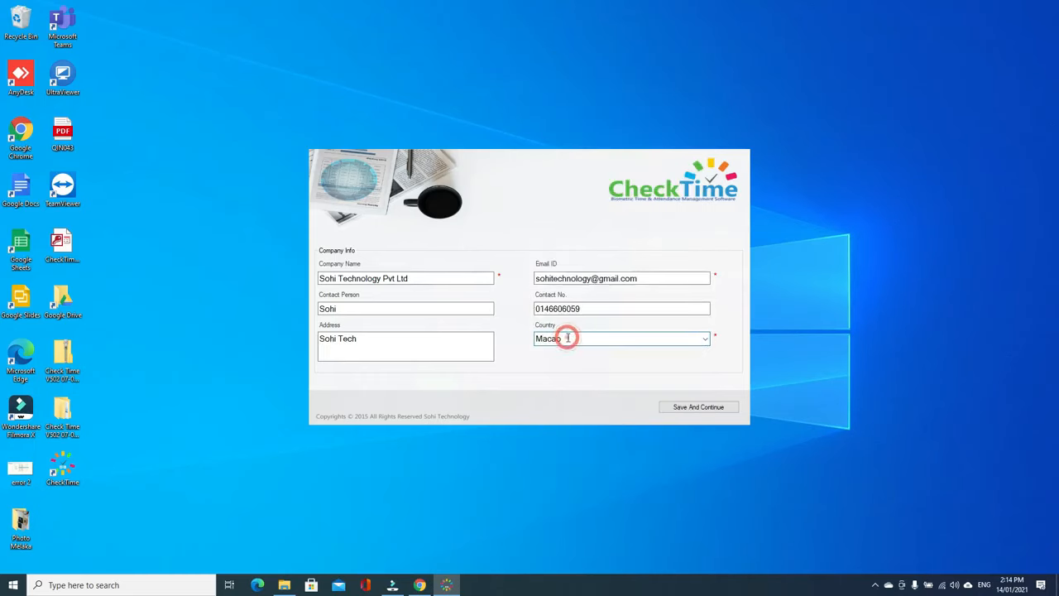
pyautogui.write('mala')
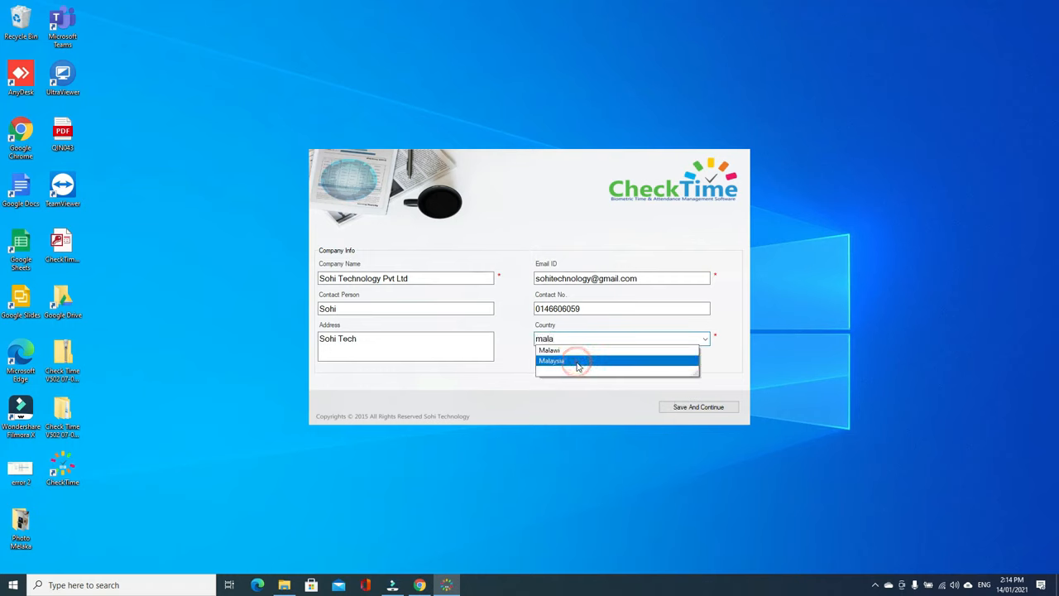
pyautogui.click(553, 360)
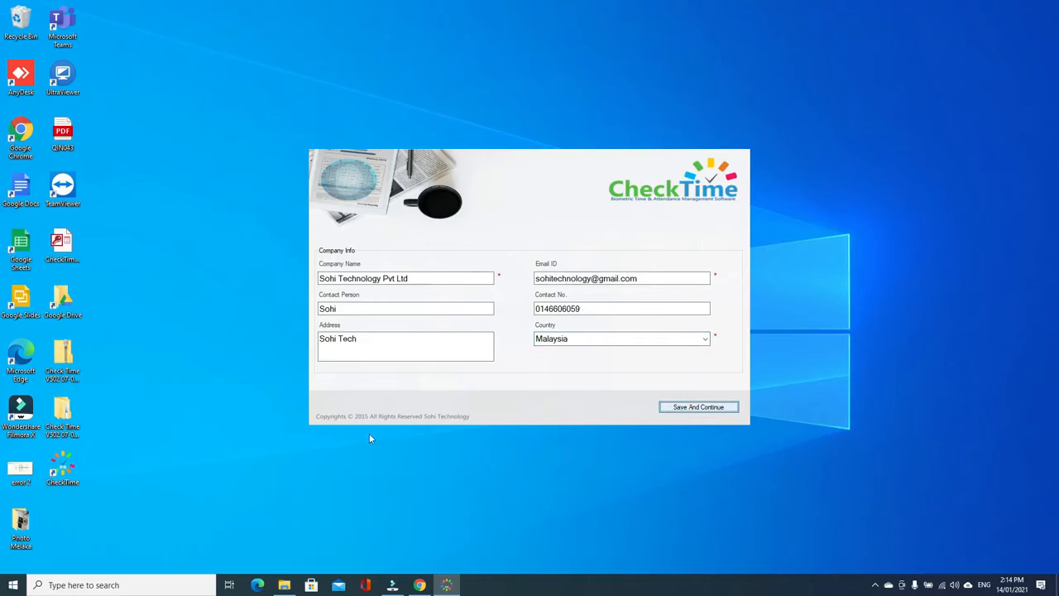
pyautogui.click(698, 406)
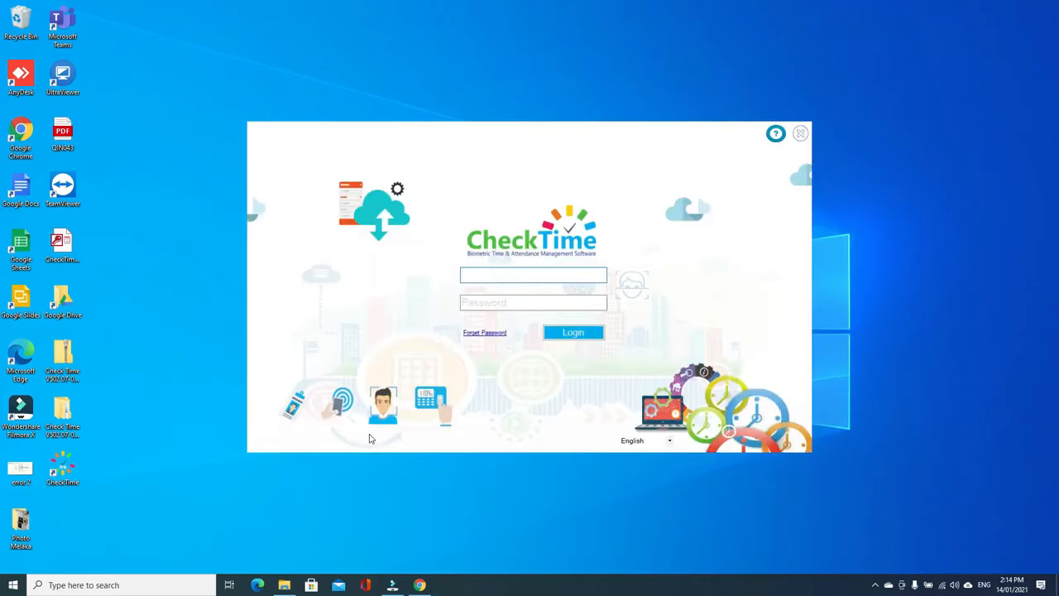
# Log in with username admin and its password to open the six-device dashboard.
pyautogui.click(533, 274)
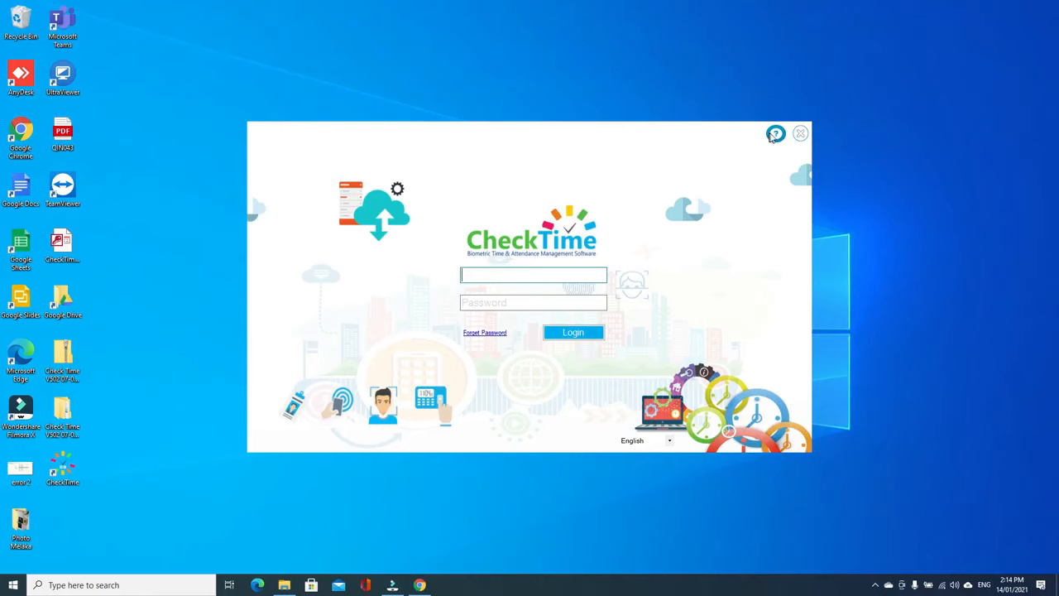
pyautogui.moveTo(650, 412)
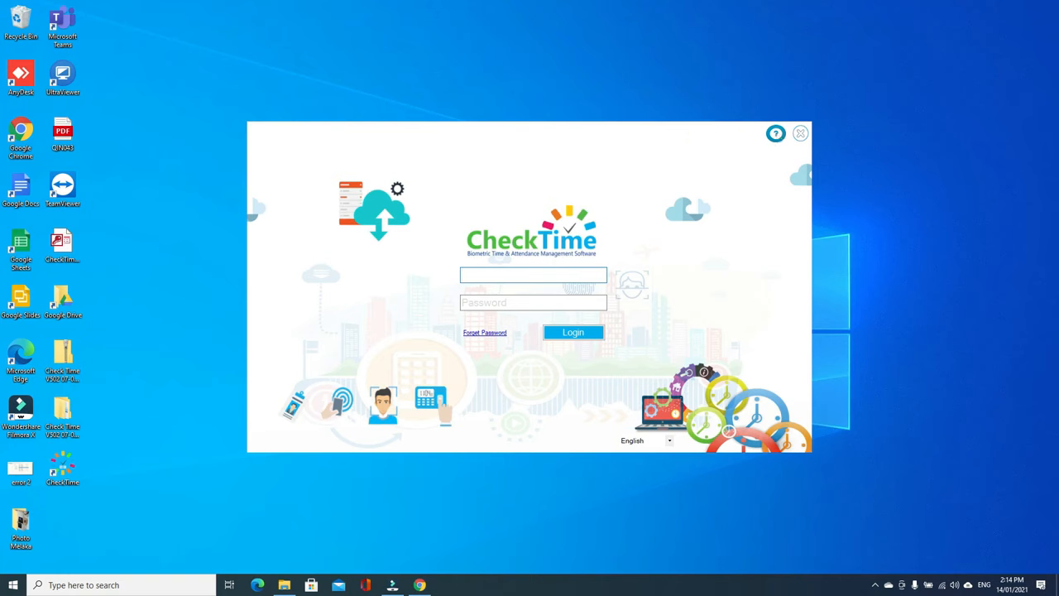
pyautogui.write('admin')
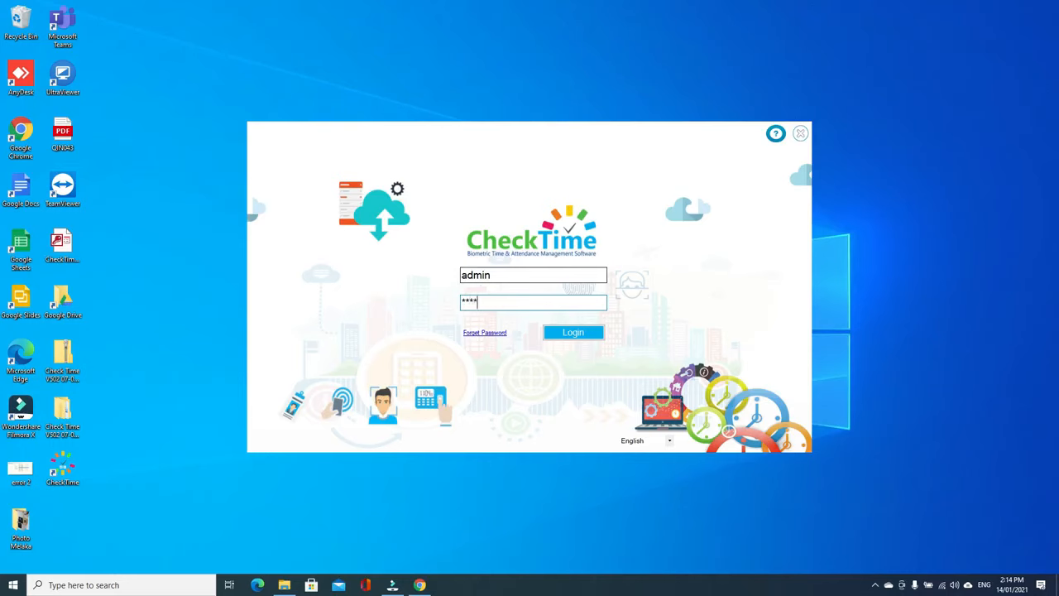
pyautogui.click(572, 331)
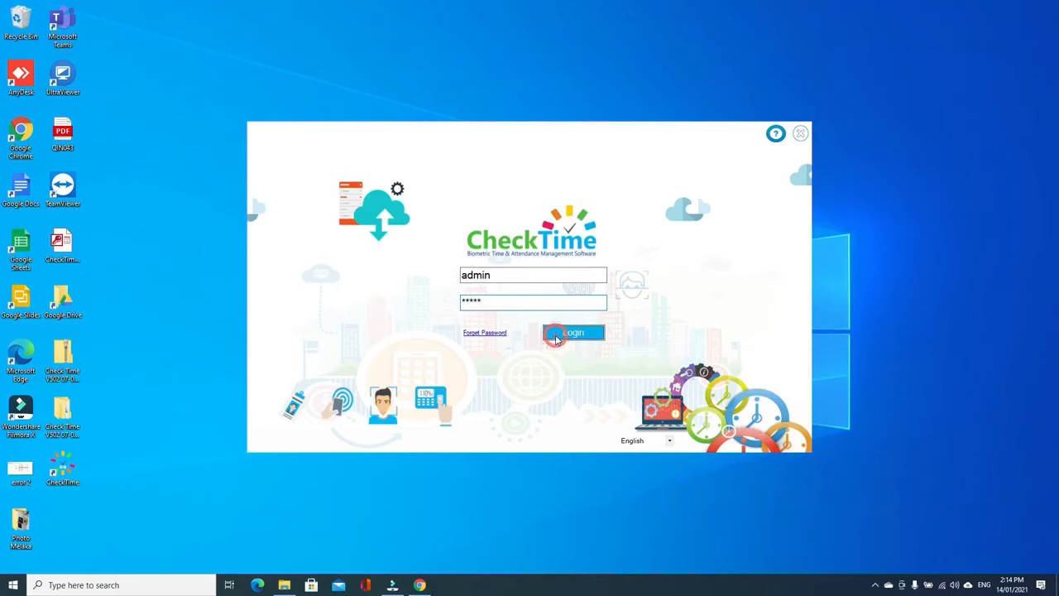
pyautogui.click(573, 333)
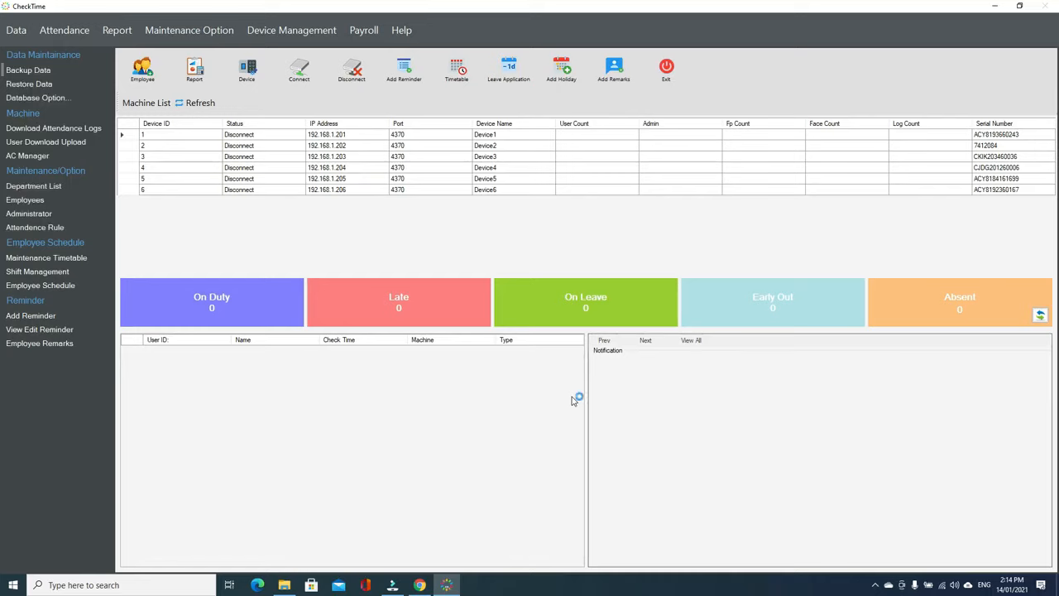
pyautogui.moveTo(172, 224)
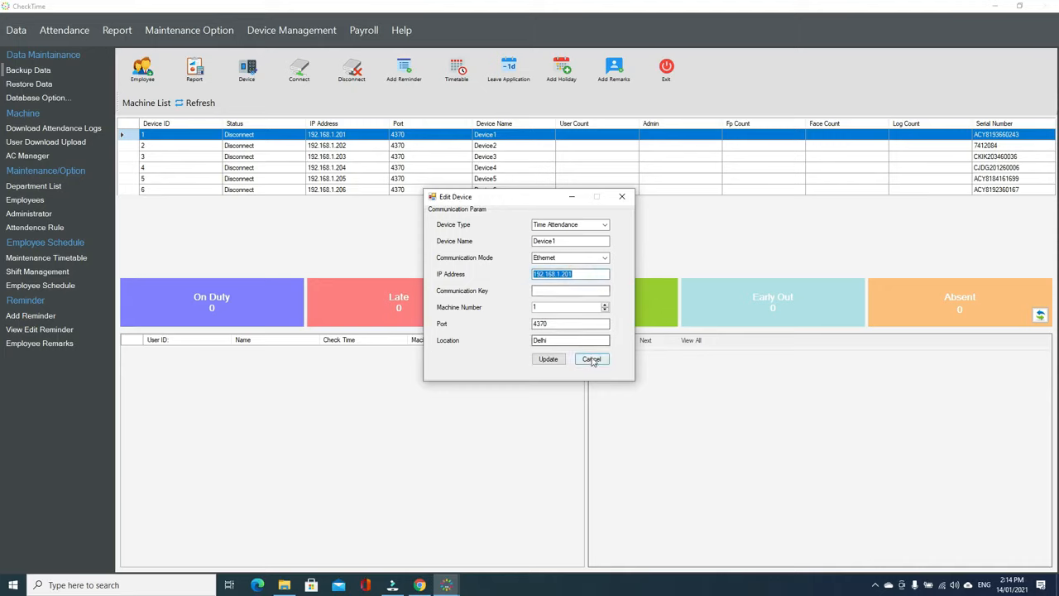
pyautogui.click(591, 358)
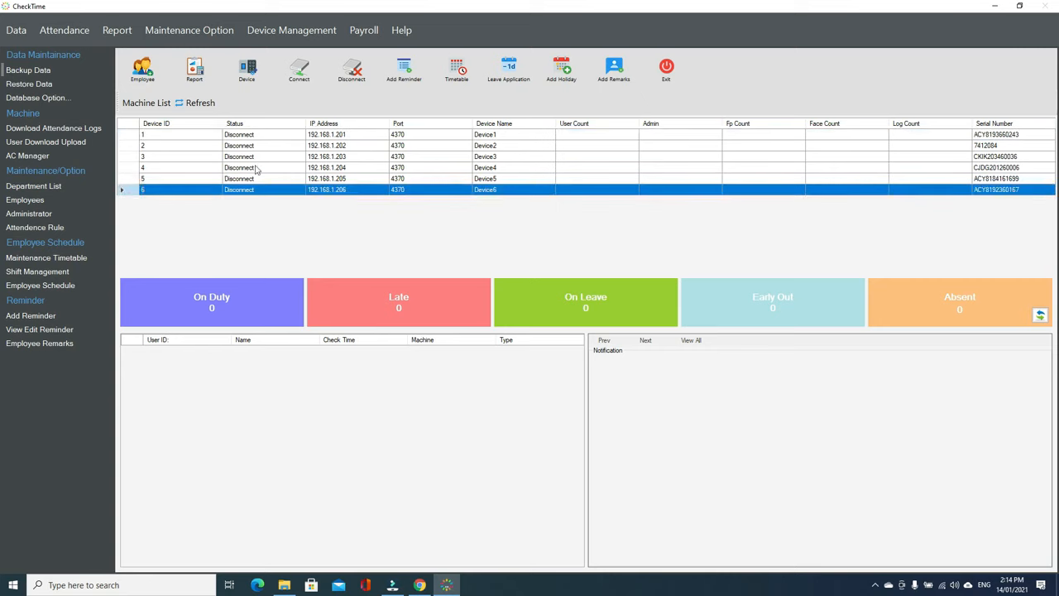
pyautogui.click(248, 69)
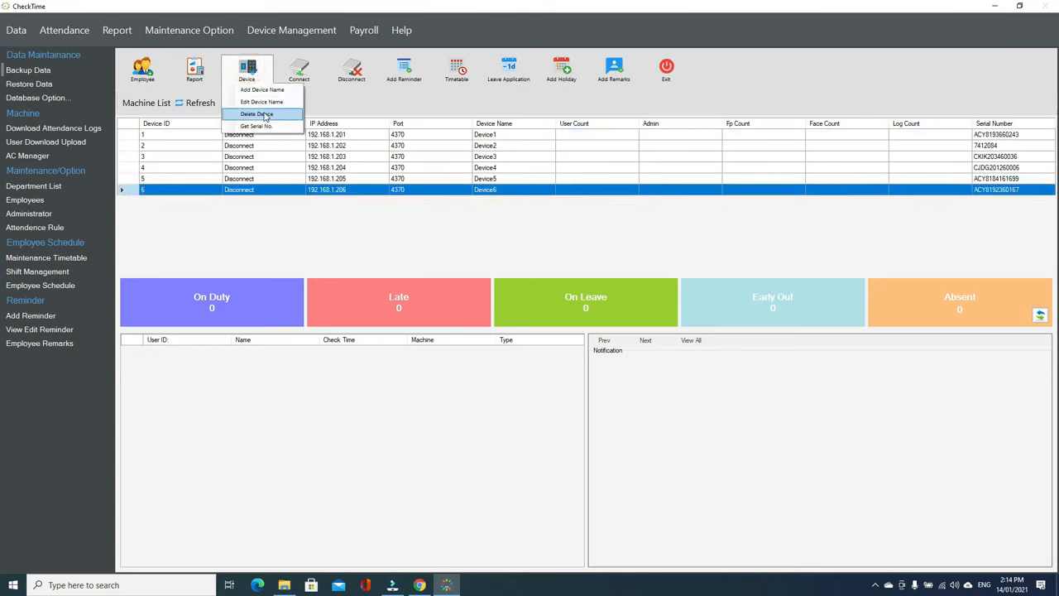
# Delete Device6 through Device2 one by one, leaving Device1 selected in the list.
pyautogui.click(257, 113)
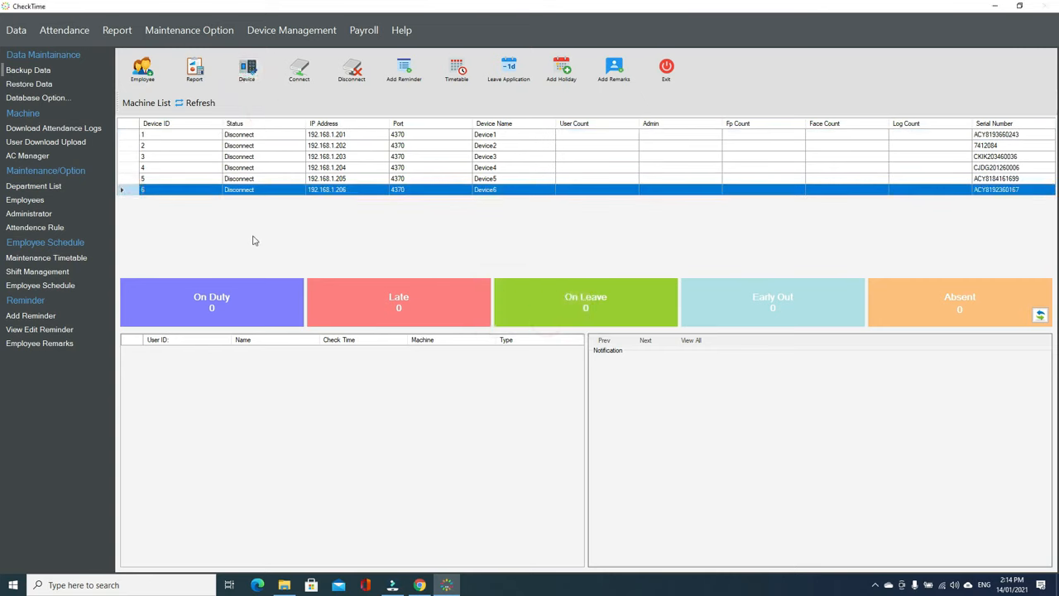
pyautogui.click(247, 68)
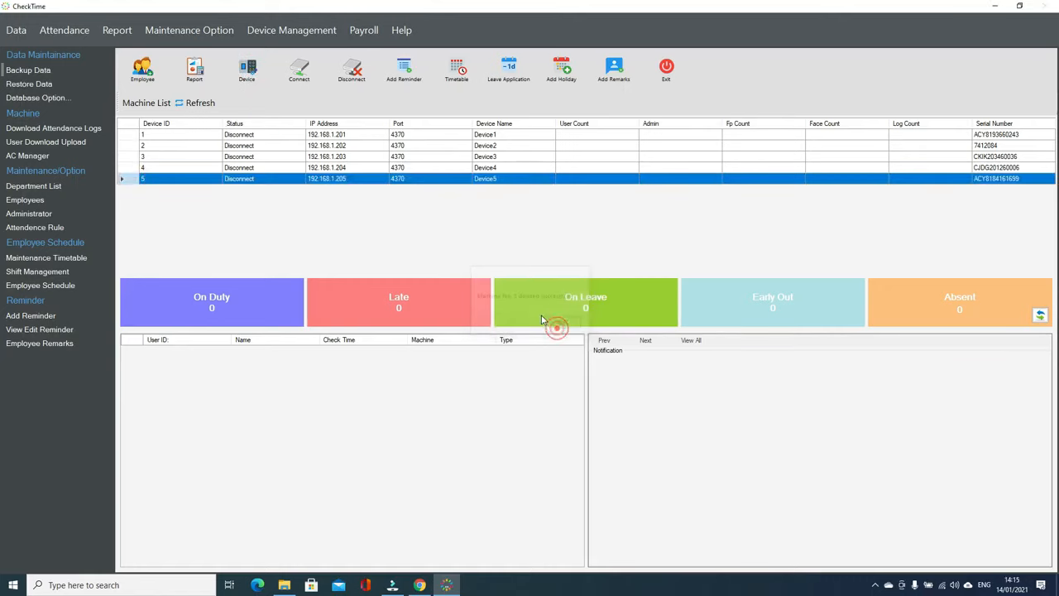
pyautogui.click(246, 68)
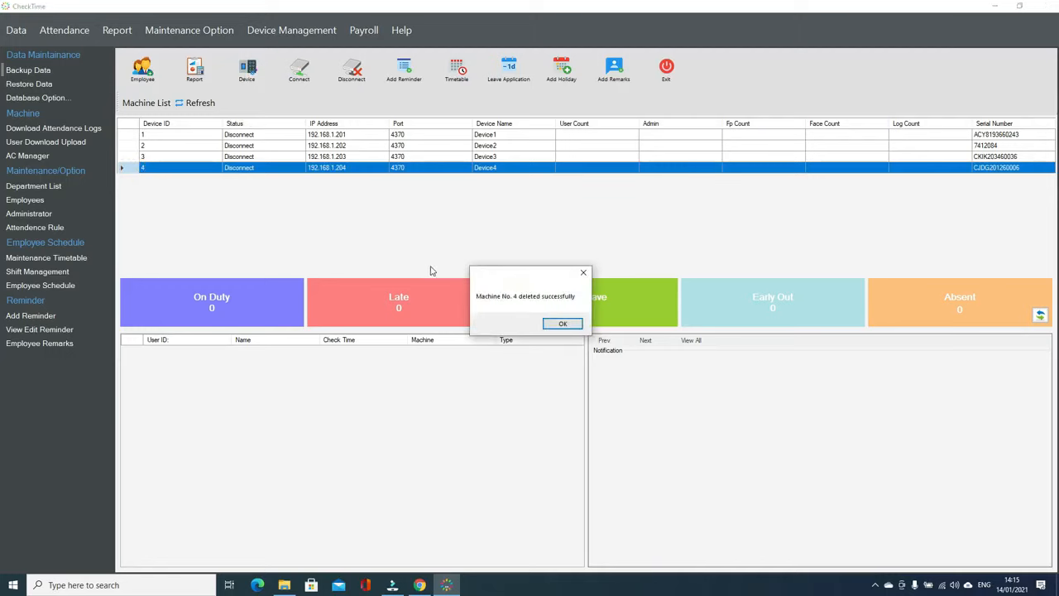
pyautogui.click(562, 322)
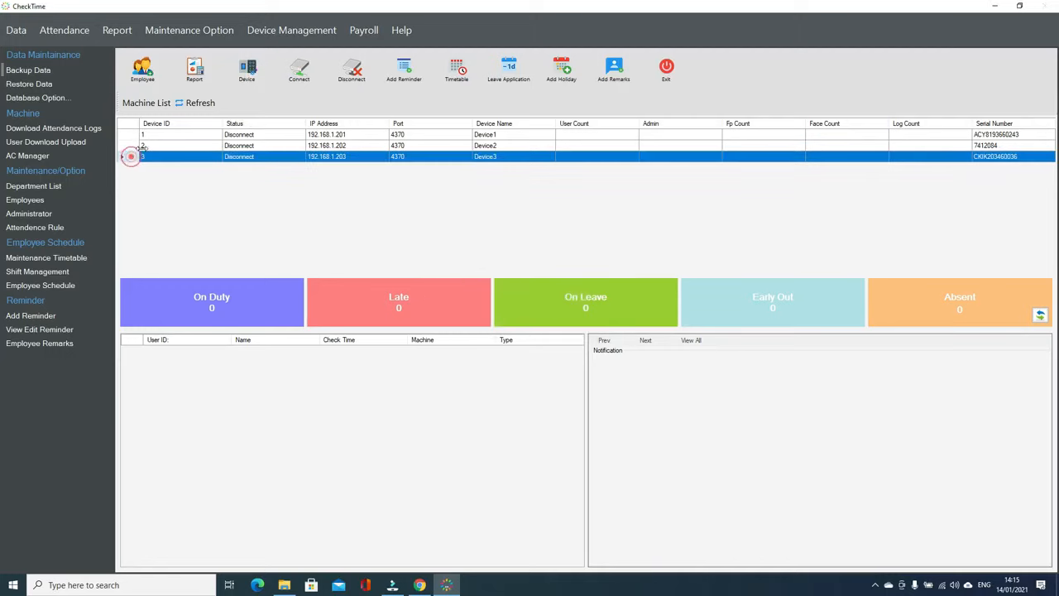
pyautogui.click(246, 69)
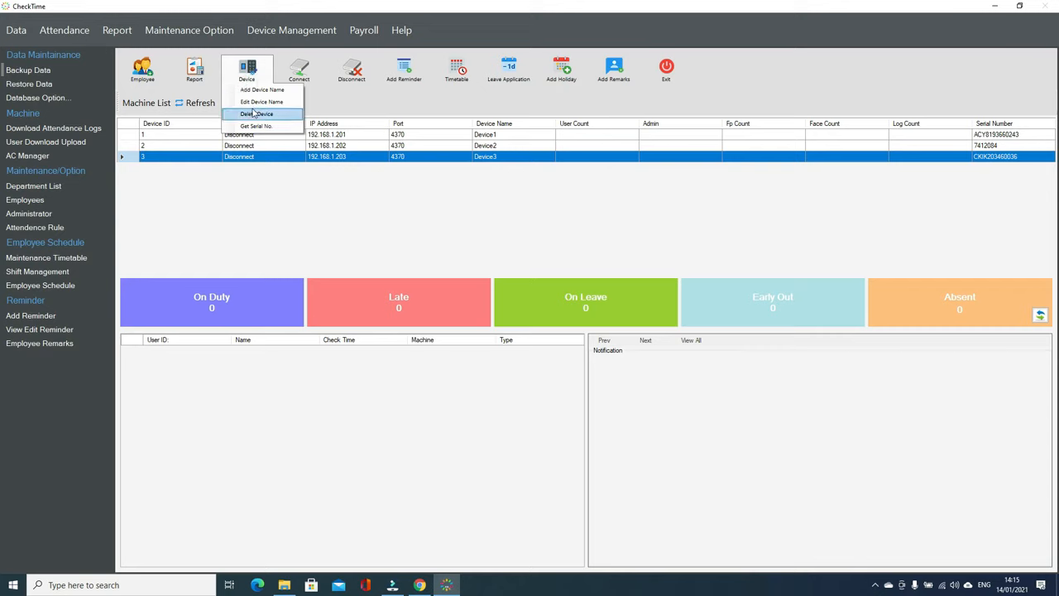
pyautogui.click(258, 114)
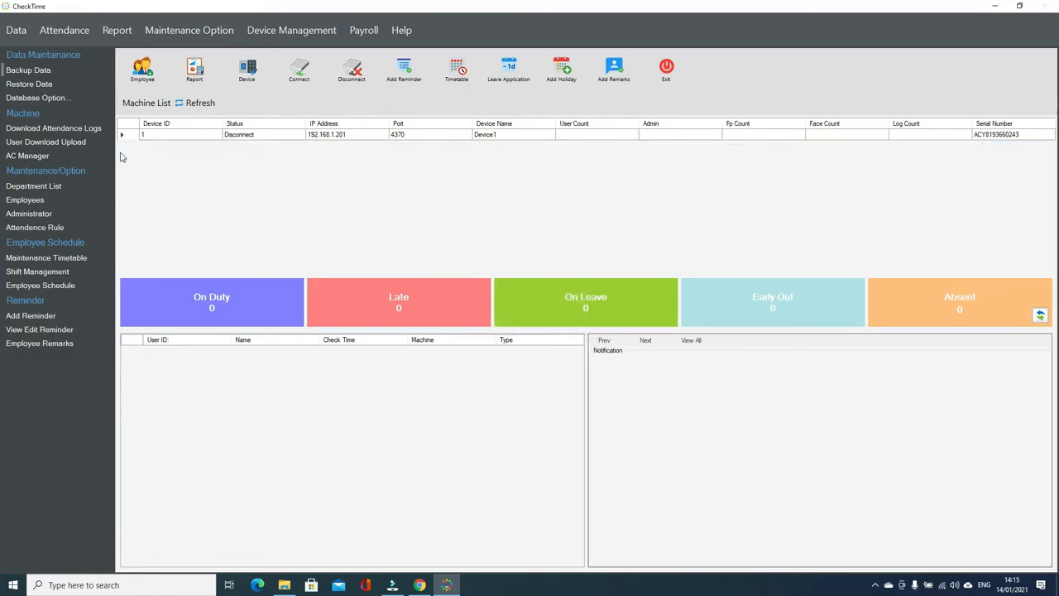
pyautogui.click(322, 134)
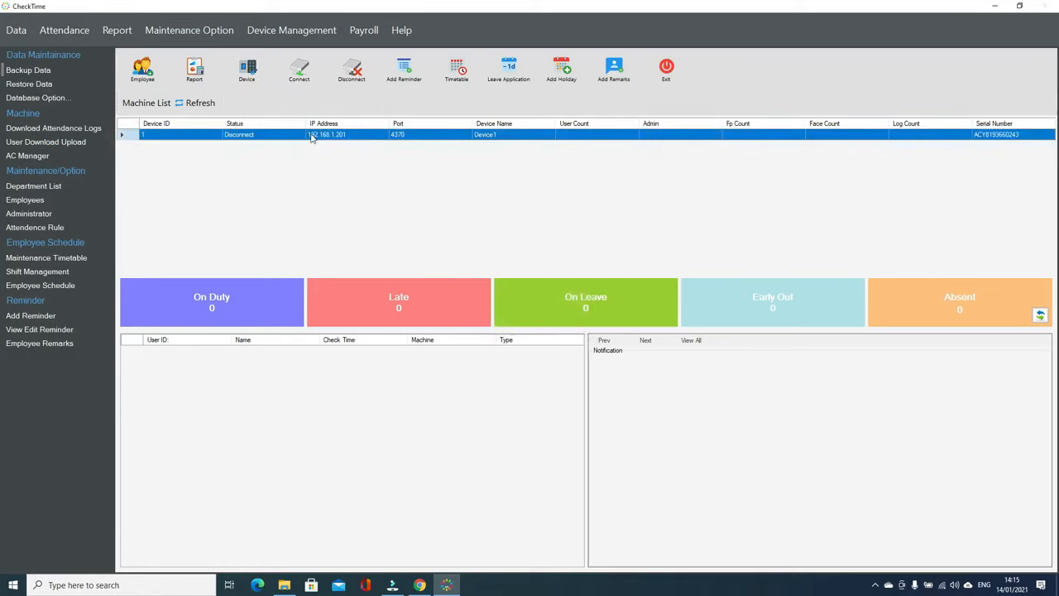
pyautogui.moveTo(343, 141)
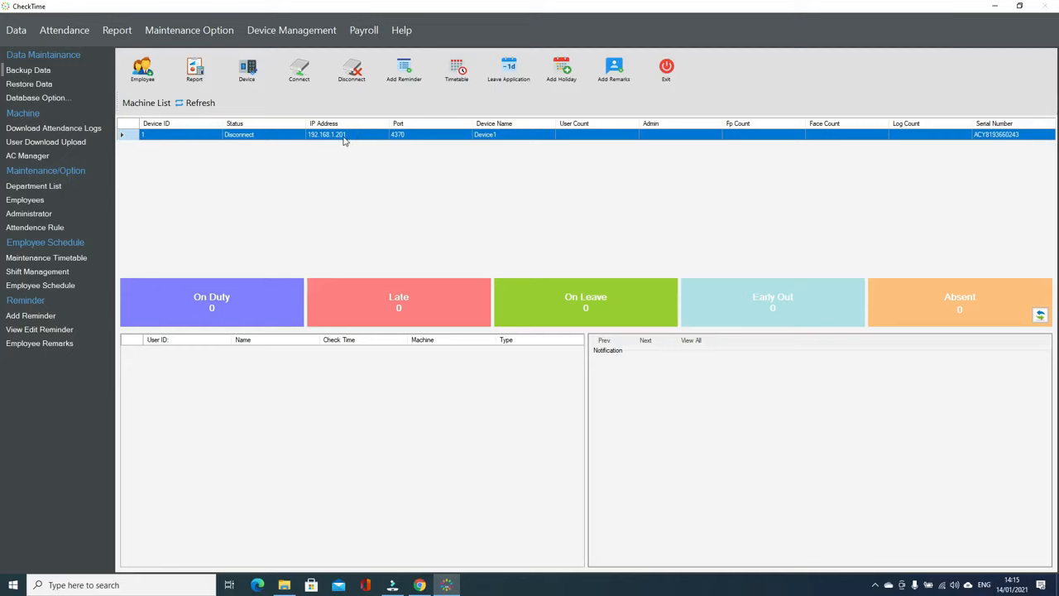
pyautogui.click(248, 69)
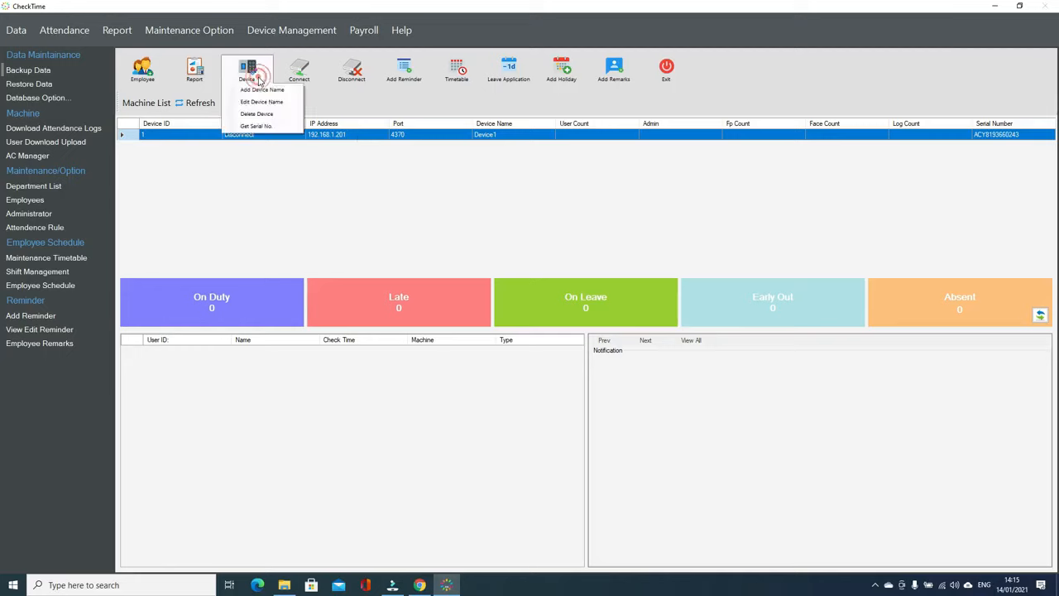
# Resubmit Device1's settings unchanged: IP 192.168.1.201, port 4370, location Delhi.
pyautogui.click(259, 102)
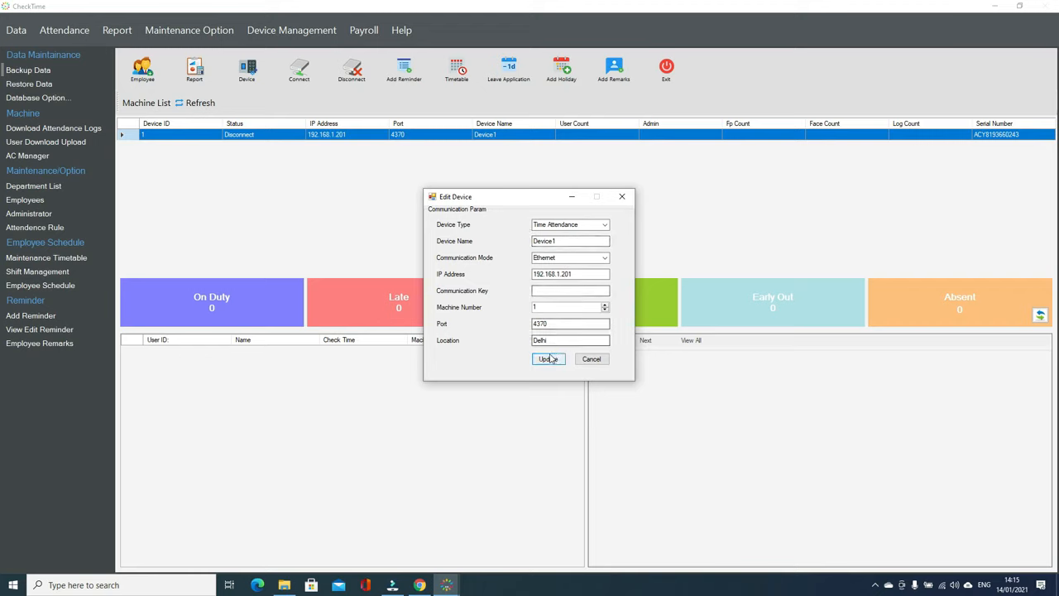
pyautogui.click(548, 359)
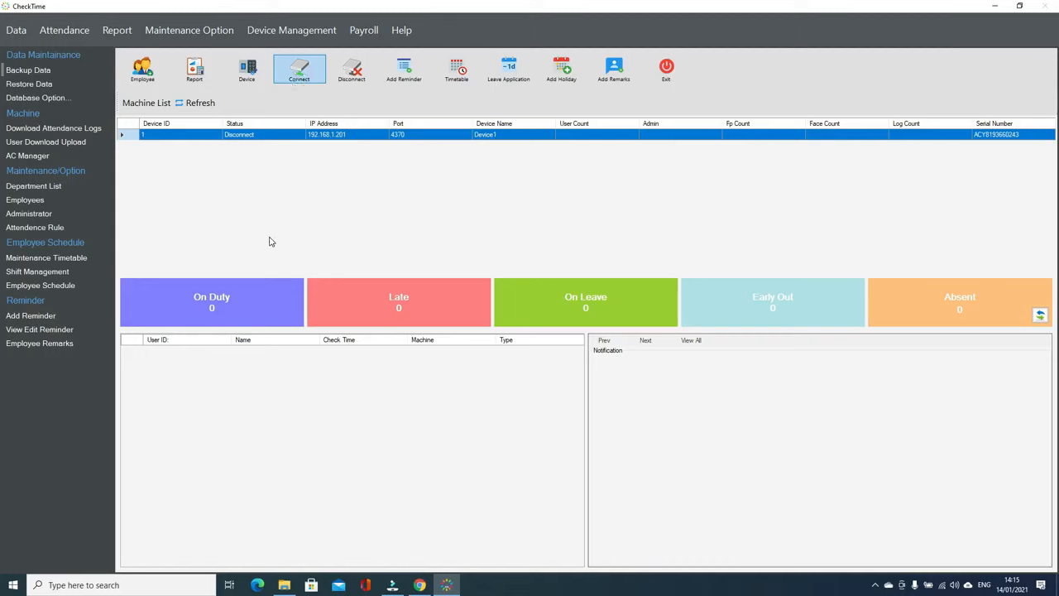
# Connect Device1 to load 59 users and 8701 logs, then disconnect and reconnect.
pyautogui.click(298, 68)
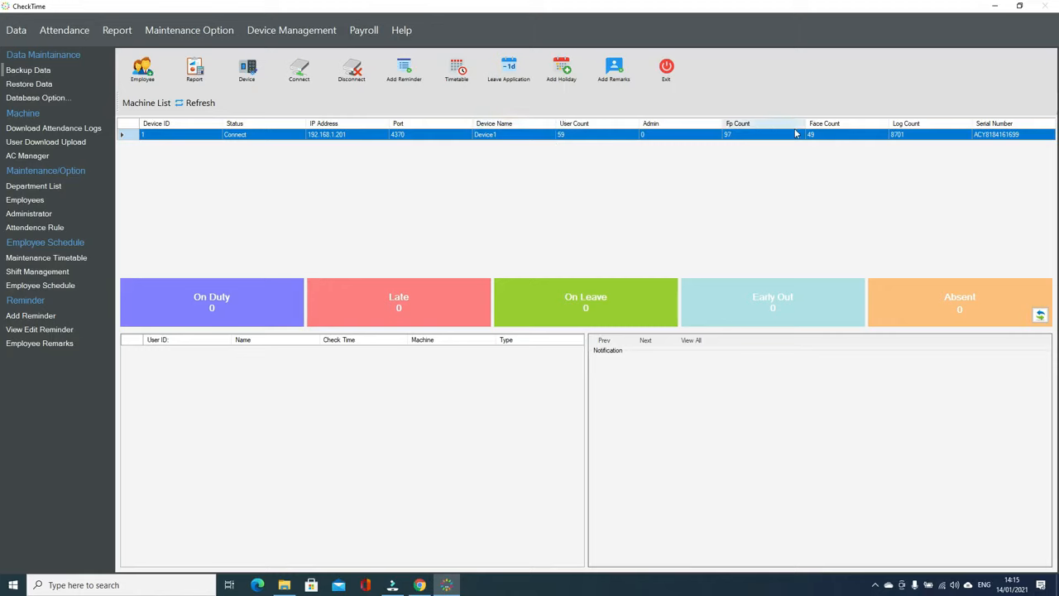
pyautogui.moveTo(907, 140)
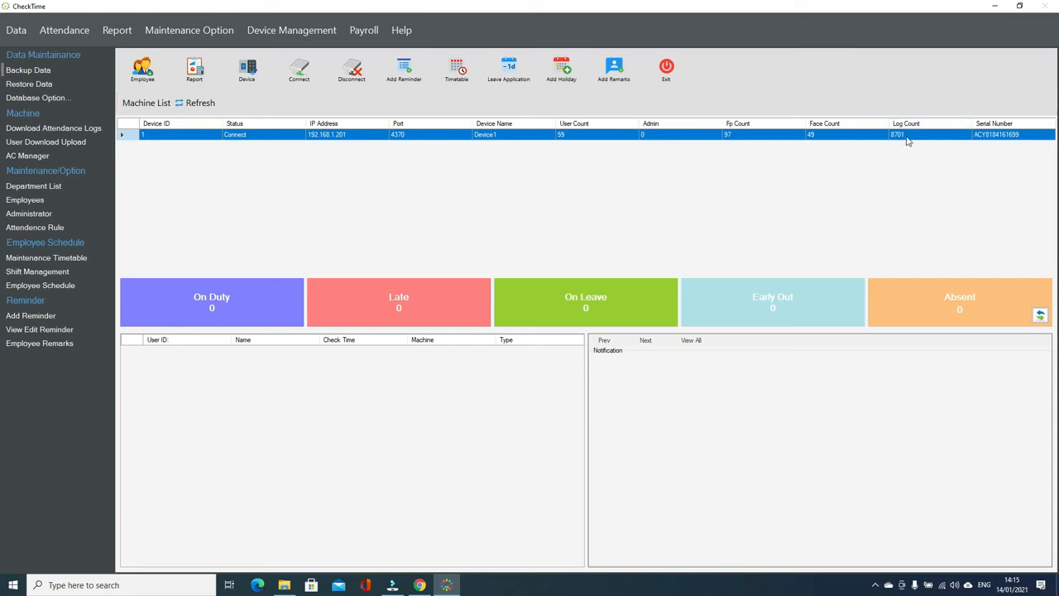
pyautogui.moveTo(974, 136)
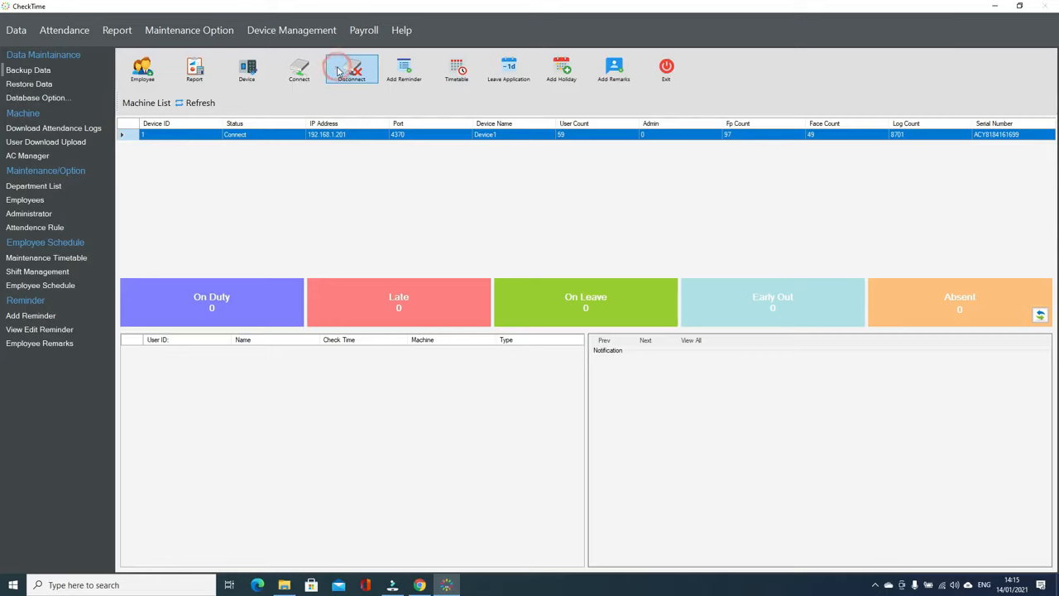
pyautogui.click(350, 69)
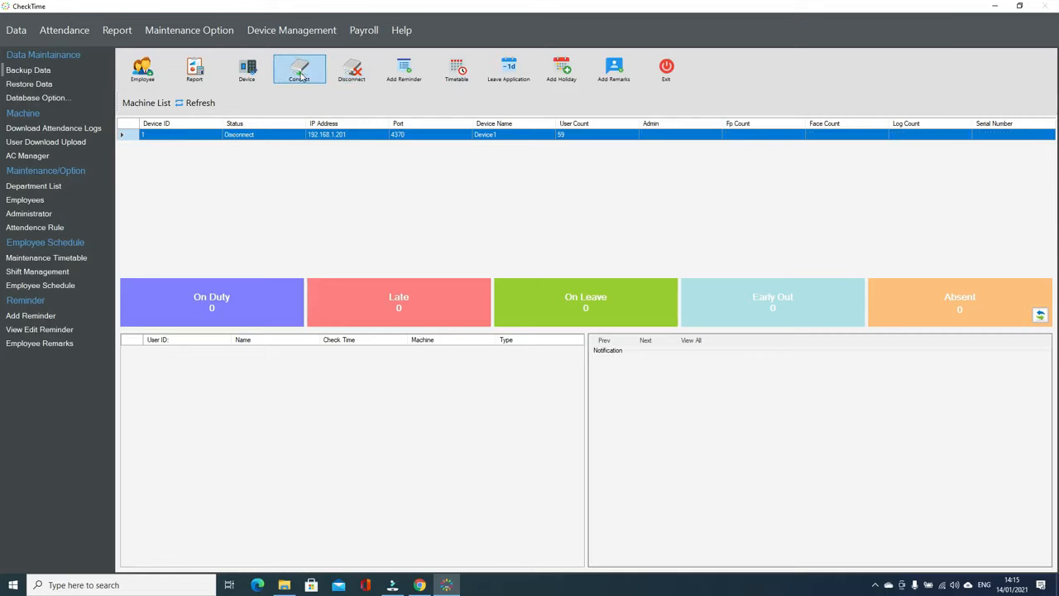
pyautogui.click(298, 69)
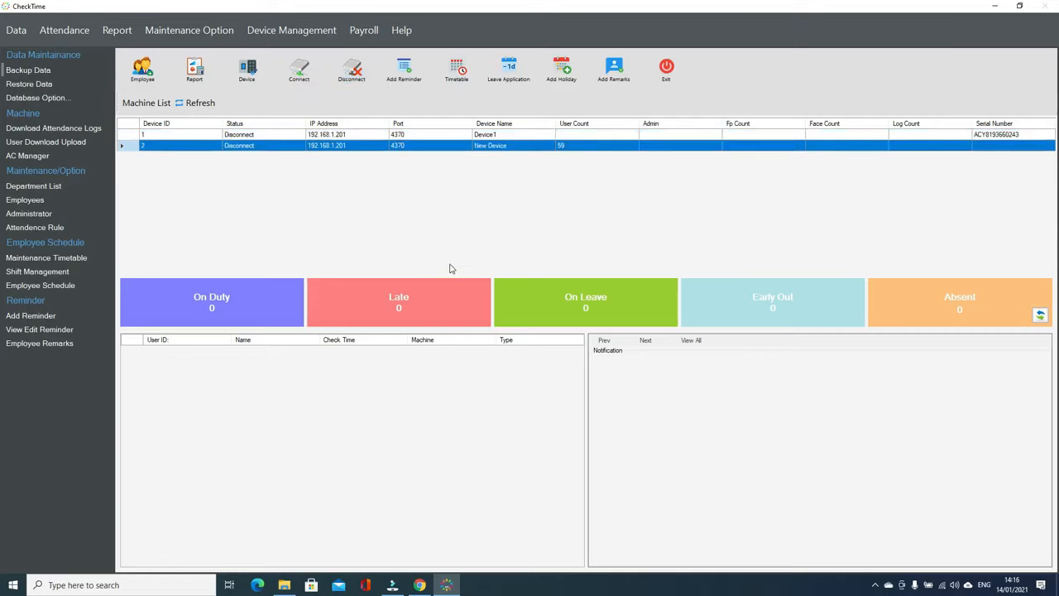